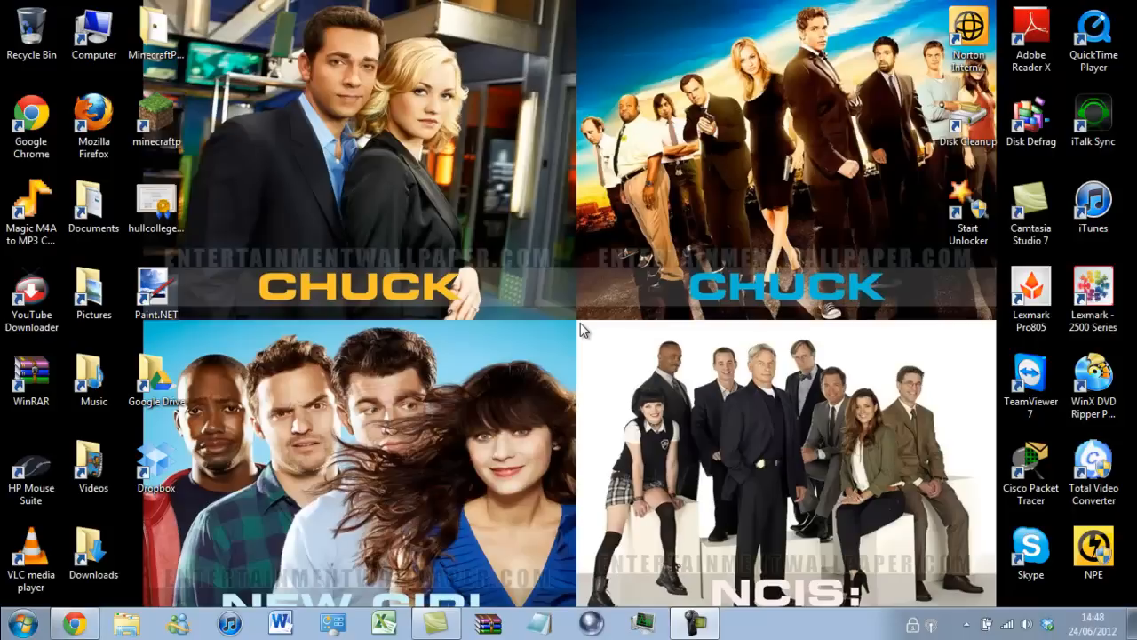
Step: Switch back to the Chrome window showing the CutePDF Writer download page
{"action": "left_click", "coordinate": [92, 551]}
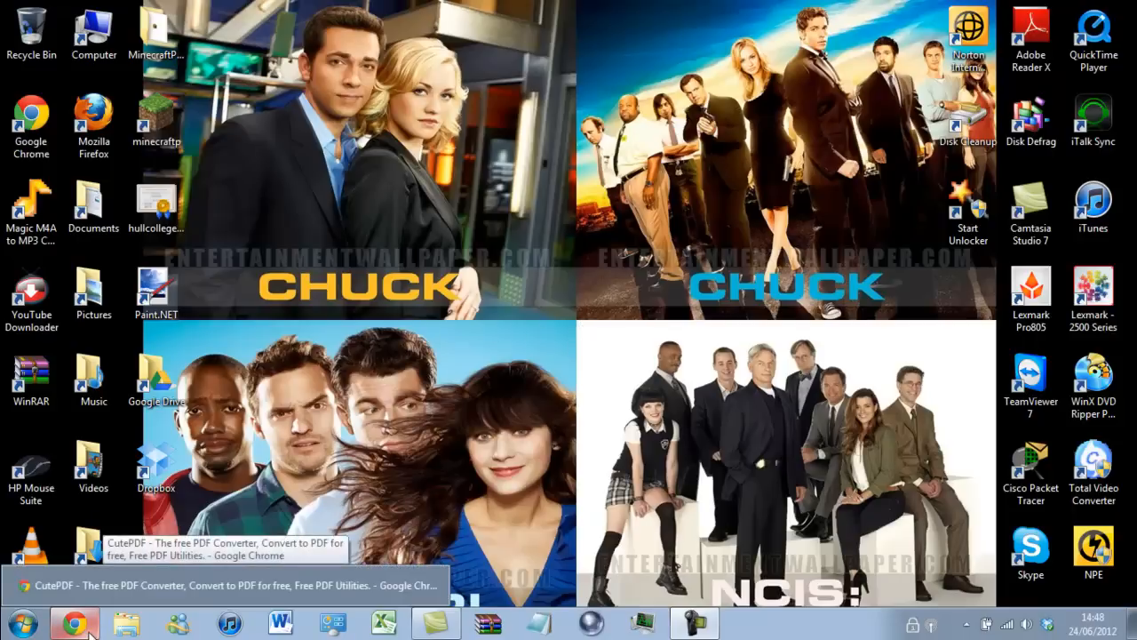
{"action": "left_click", "coordinate": [96, 622]}
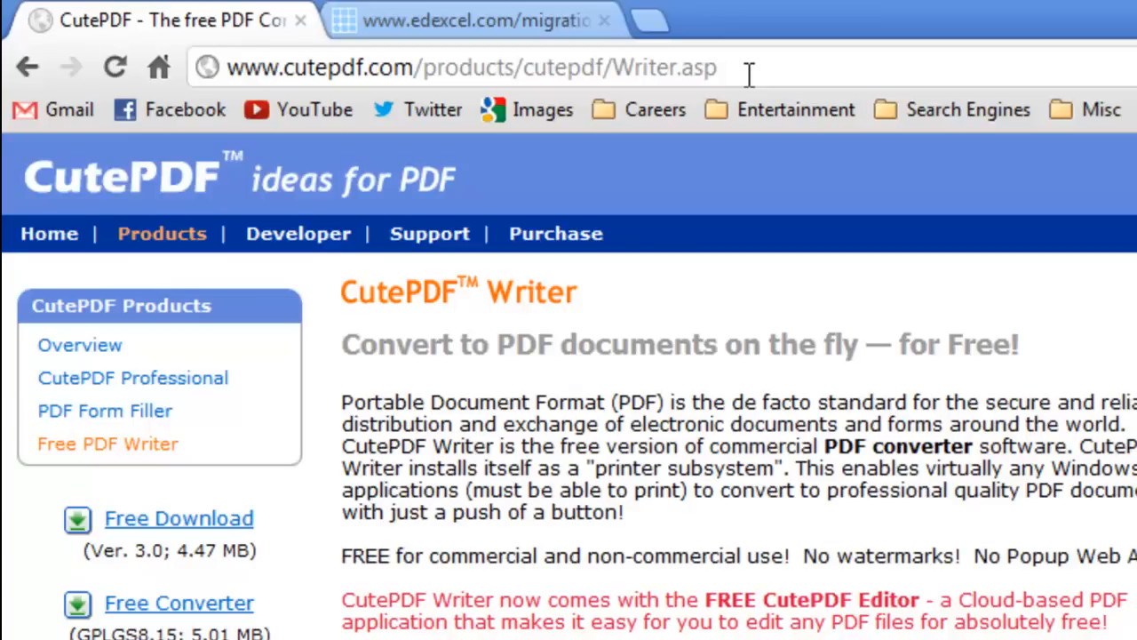
{"action": "mouse_move", "coordinate": [162, 233]}
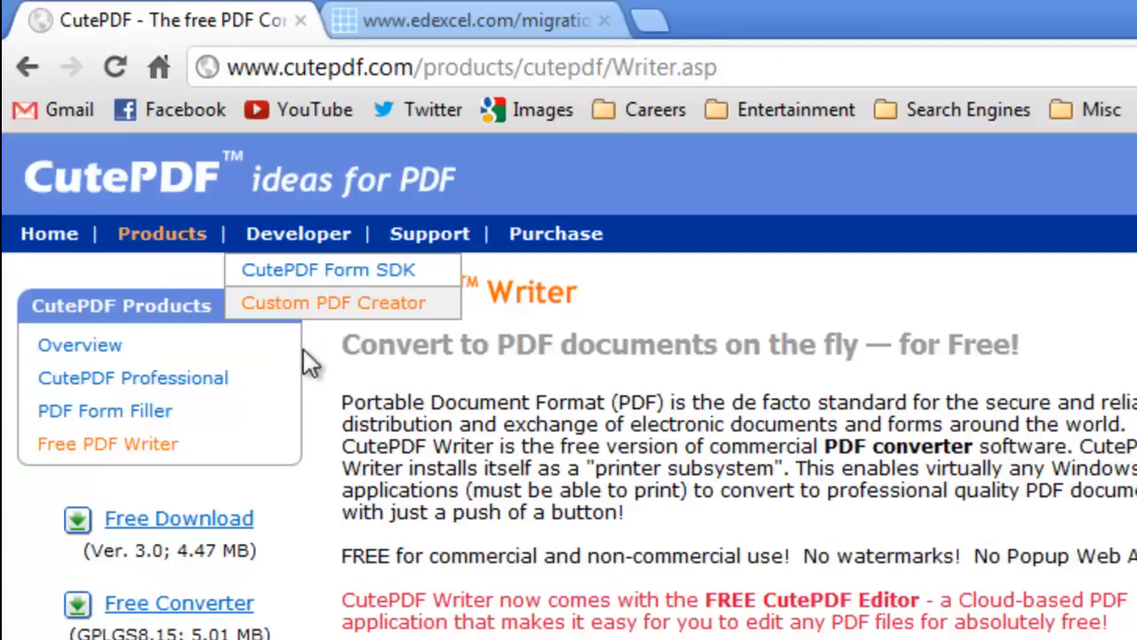
Step: Download the free CuteWriter.exe installer and run it from Chrome's download bar
{"action": "scroll", "scroll_direction": "down", "scroll_amount": 3}
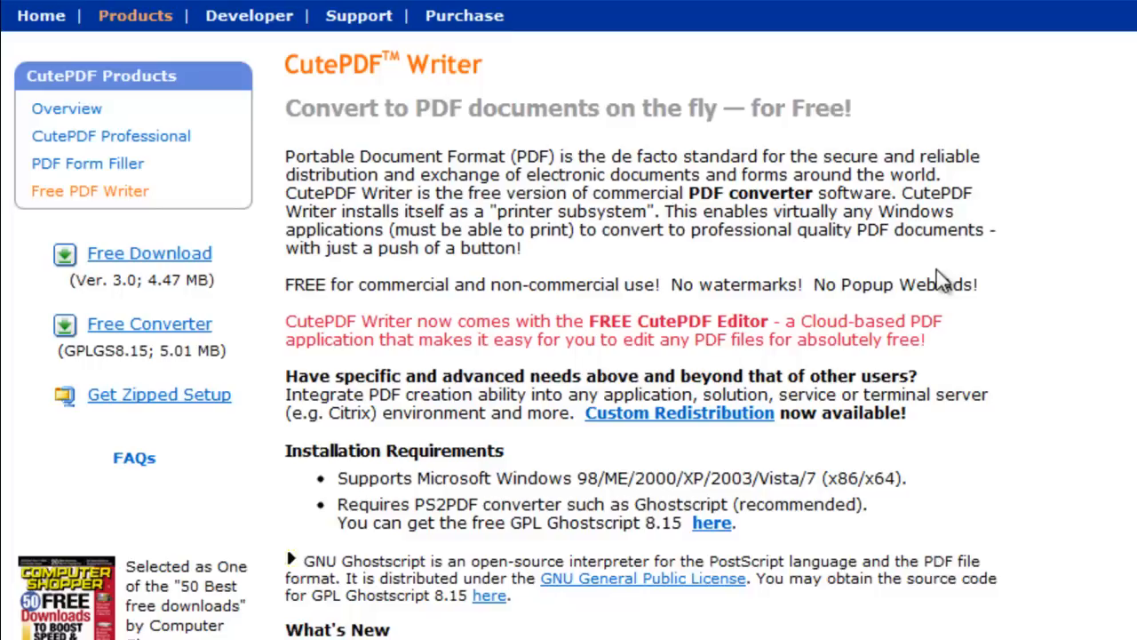
{"action": "mouse_move", "coordinate": [710, 270]}
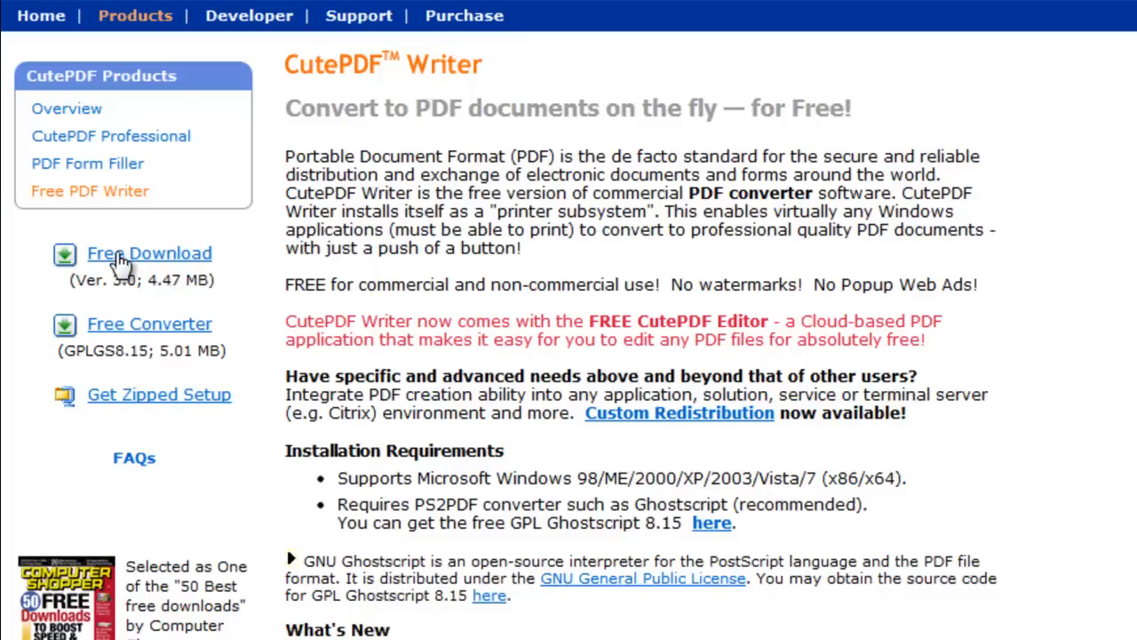
{"action": "mouse_move", "coordinate": [142, 273]}
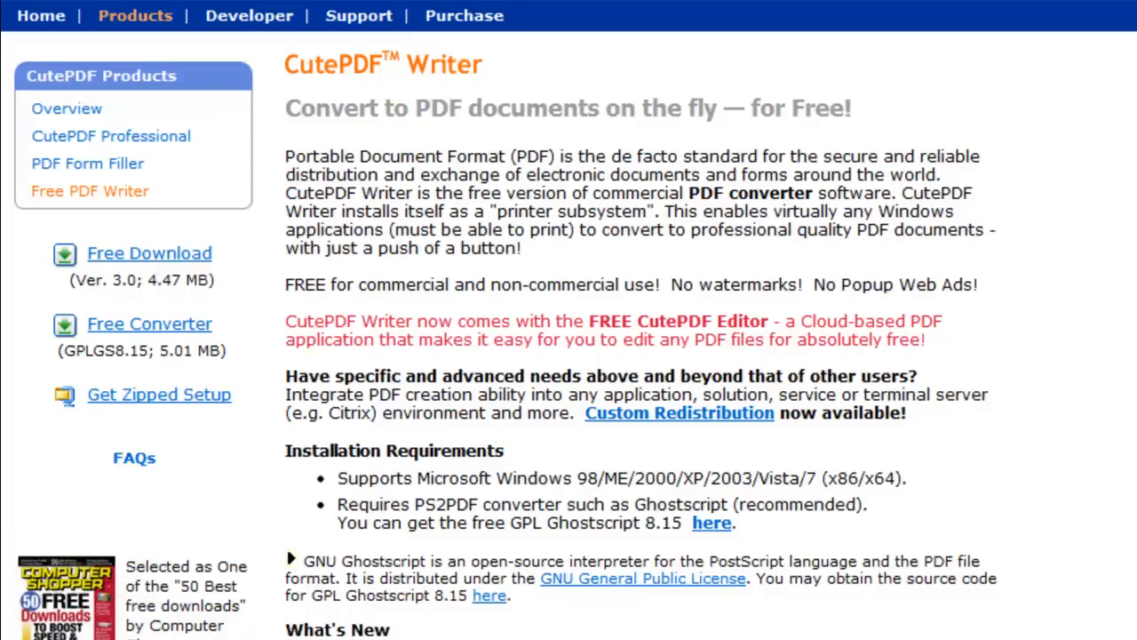
{"action": "left_click", "coordinate": [150, 252]}
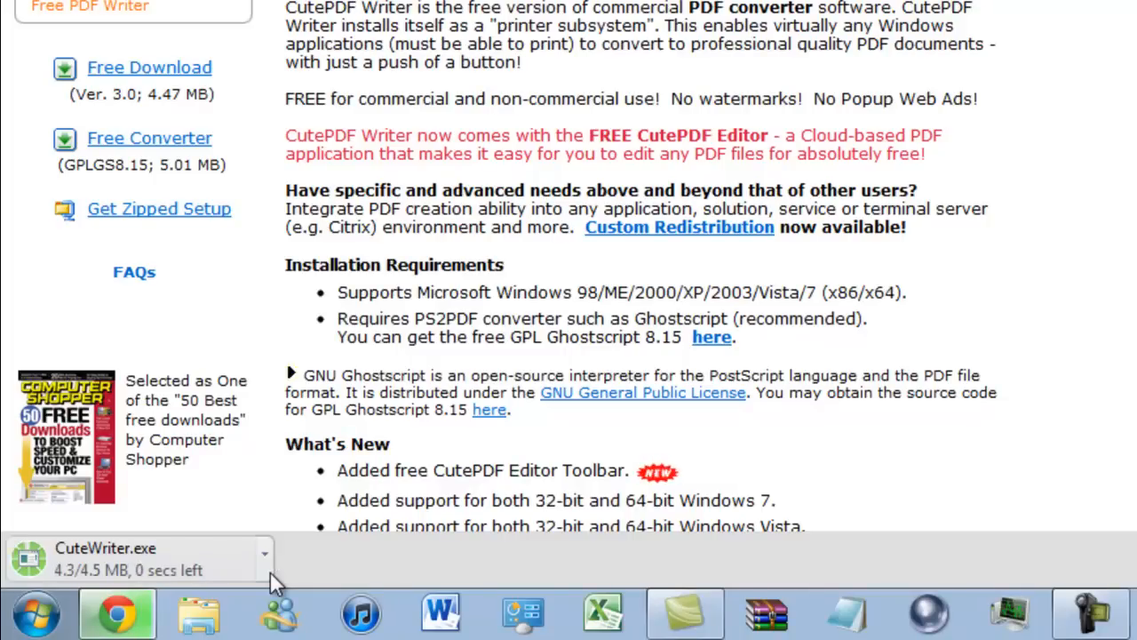
{"action": "left_click", "coordinate": [265, 555]}
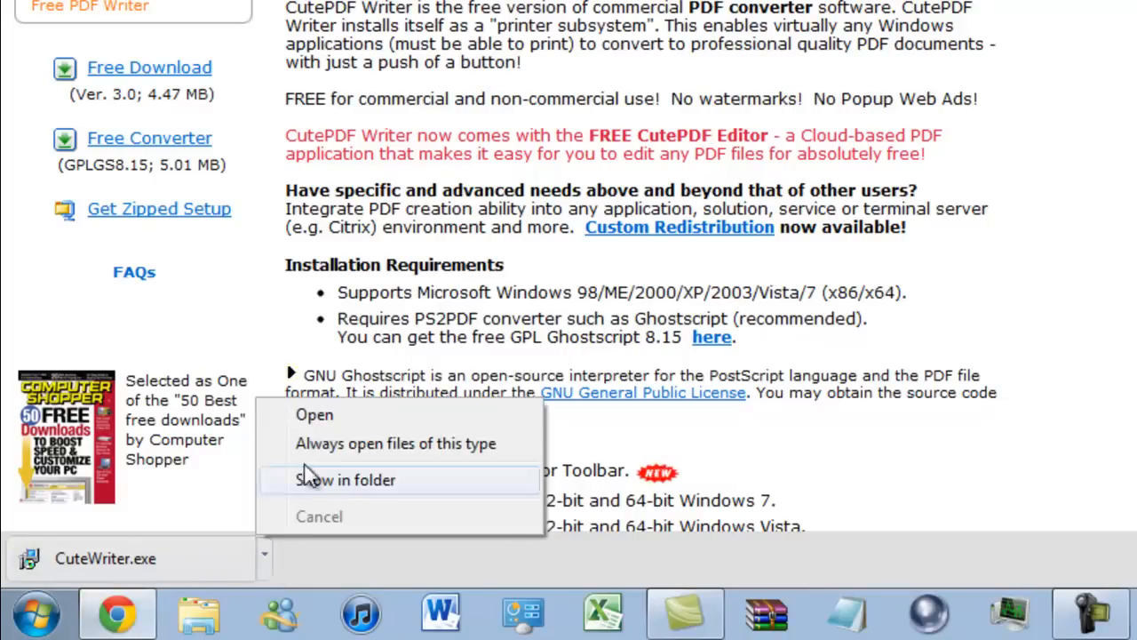
{"action": "left_click", "coordinate": [313, 414]}
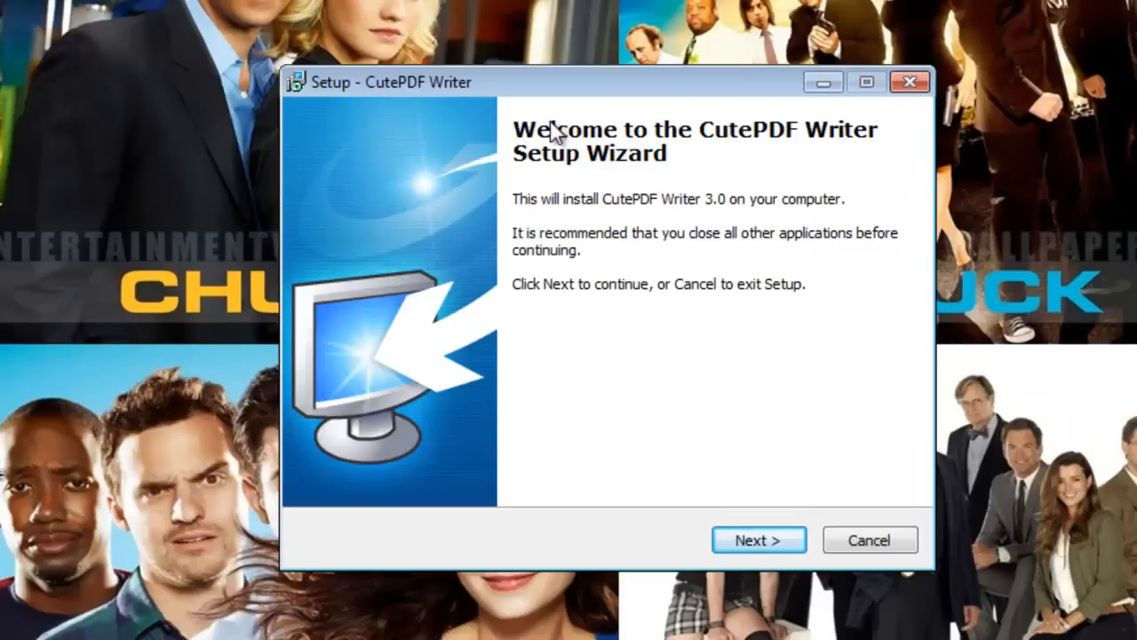
{"action": "mouse_move", "coordinate": [737, 555]}
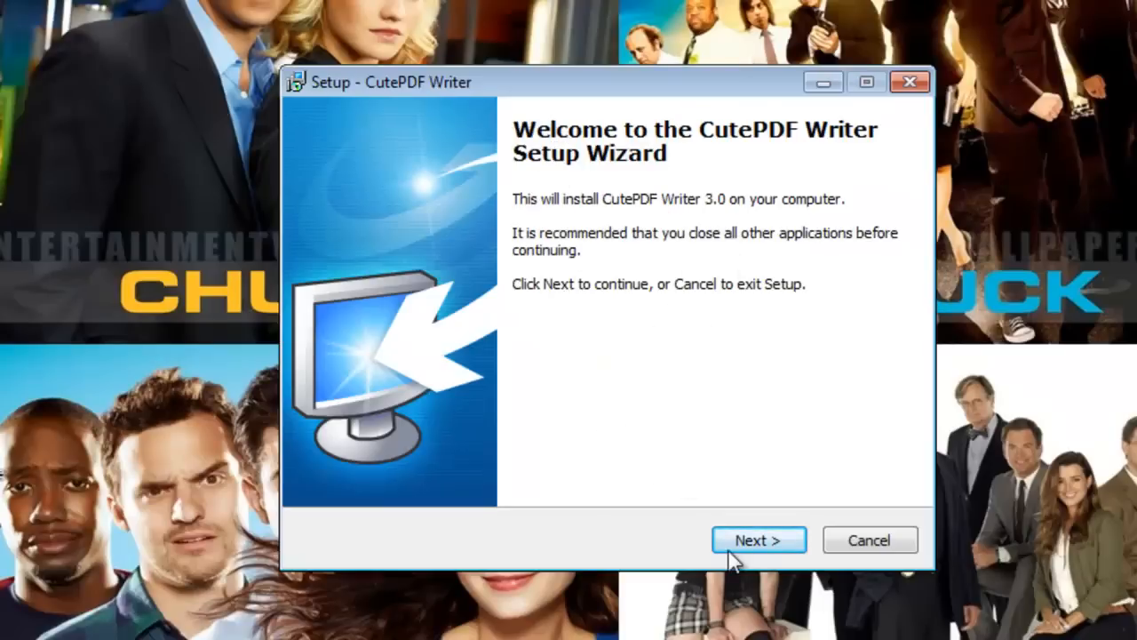
Step: Accept the licence agreement and continue to the Ask toolbar offer
{"action": "left_click", "coordinate": [757, 540]}
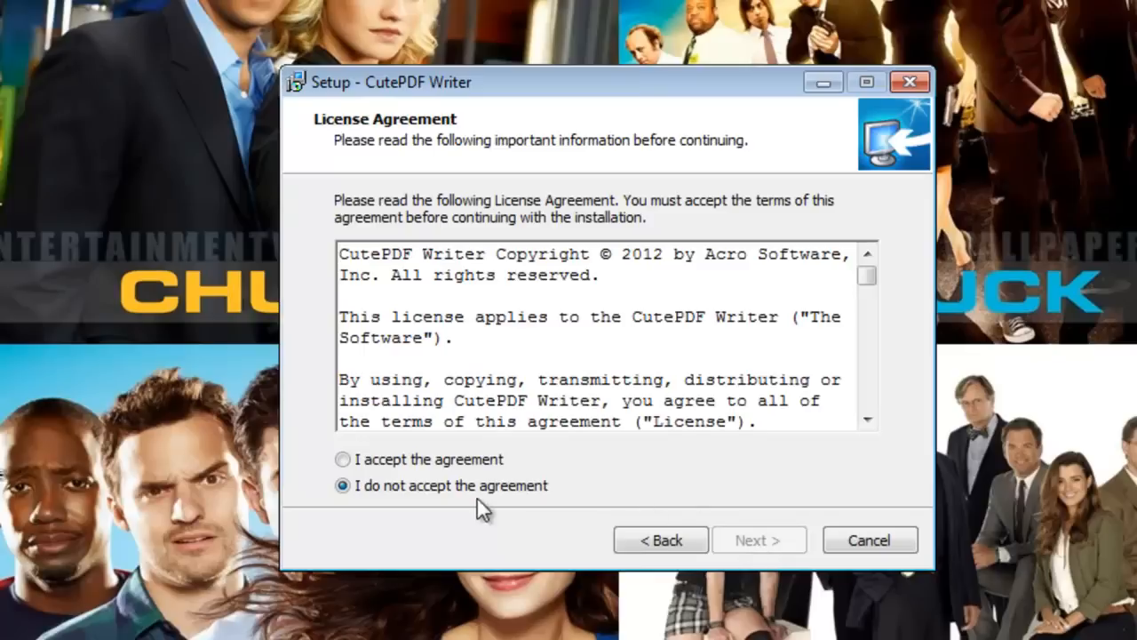
{"action": "left_click", "coordinate": [341, 458]}
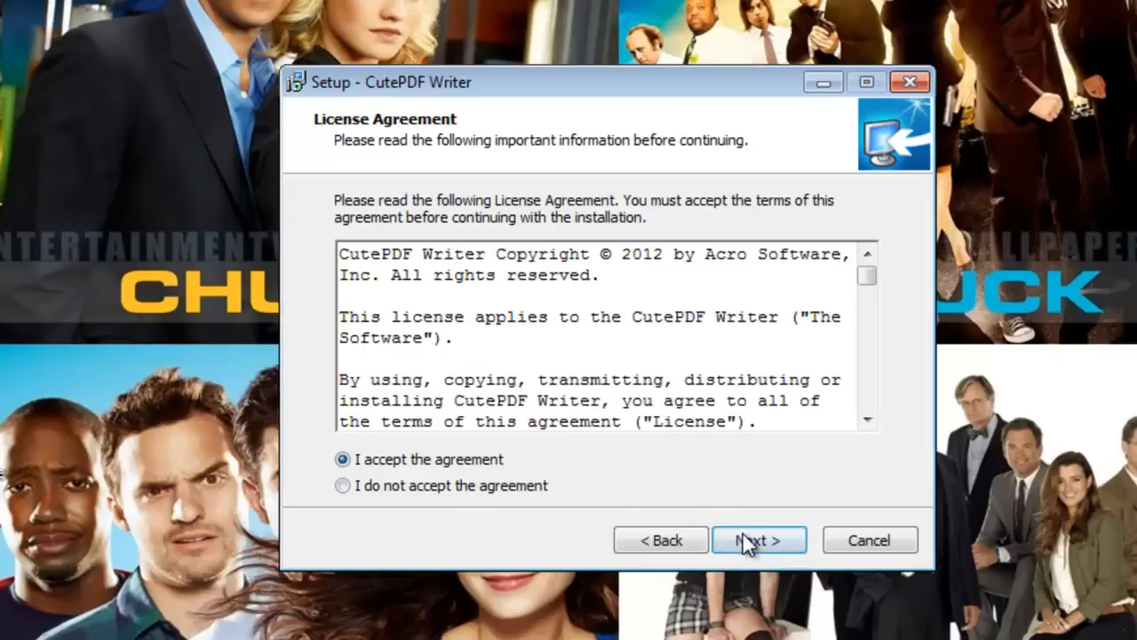
{"action": "left_click", "coordinate": [756, 540]}
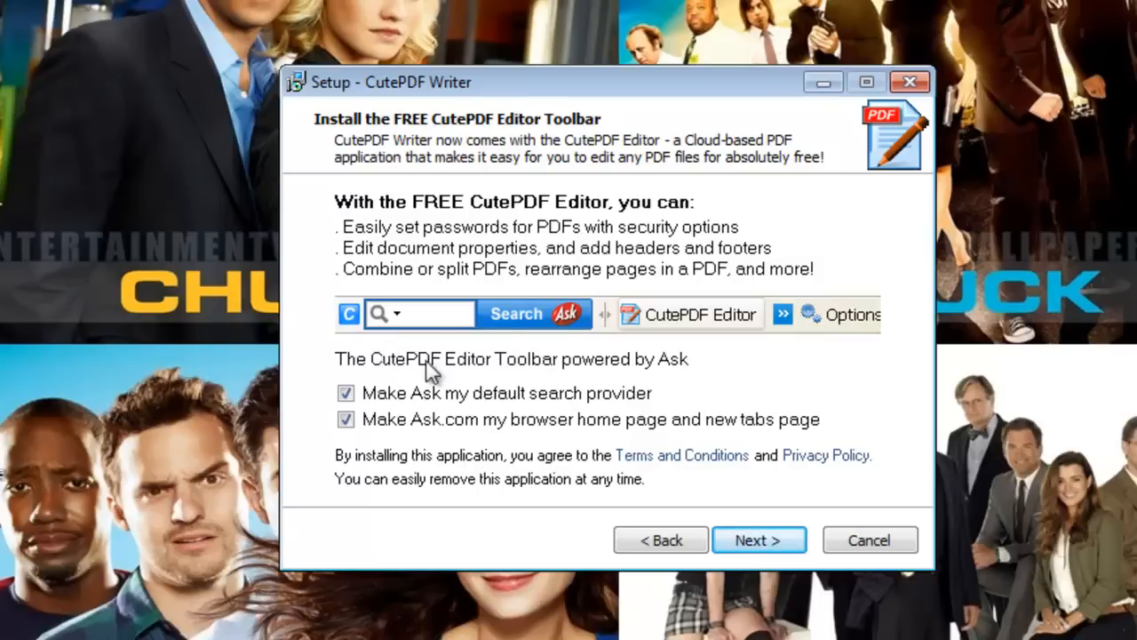
{"action": "mouse_move", "coordinate": [405, 377]}
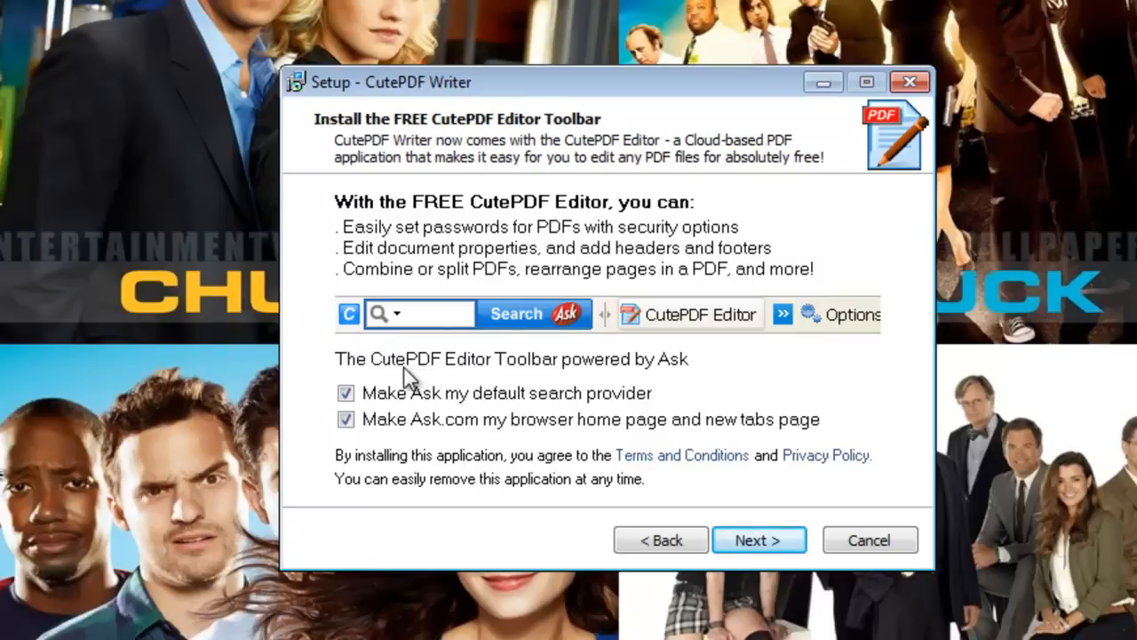
{"action": "mouse_move", "coordinate": [370, 366]}
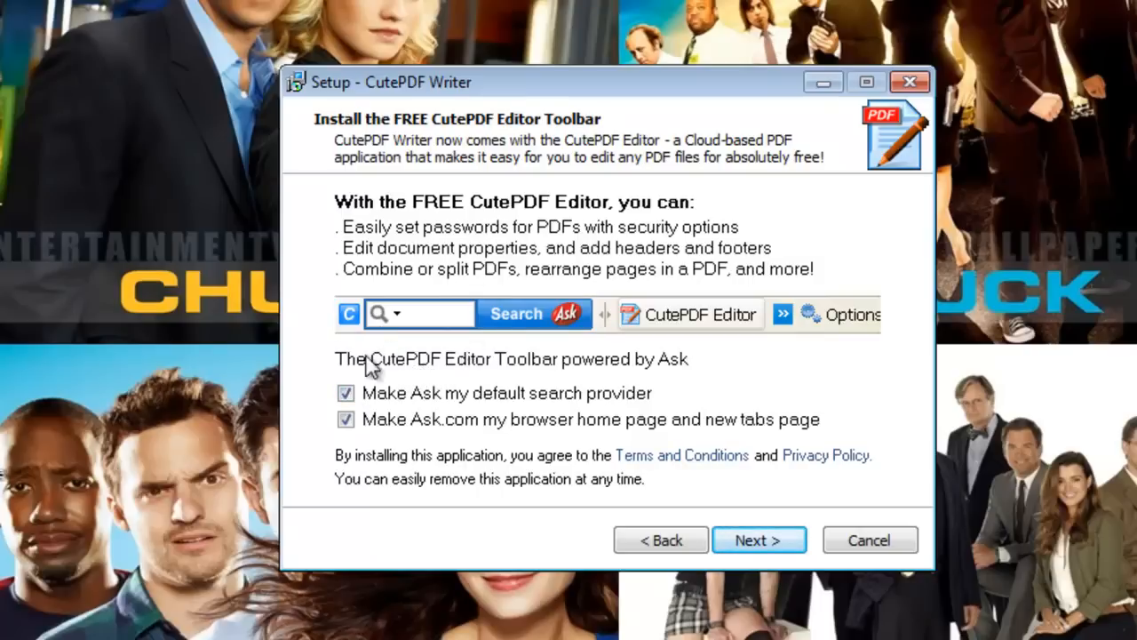
Step: Decline the Ask.com home page and search provider offers and reach Ready to Install
{"action": "left_click", "coordinate": [345, 419]}
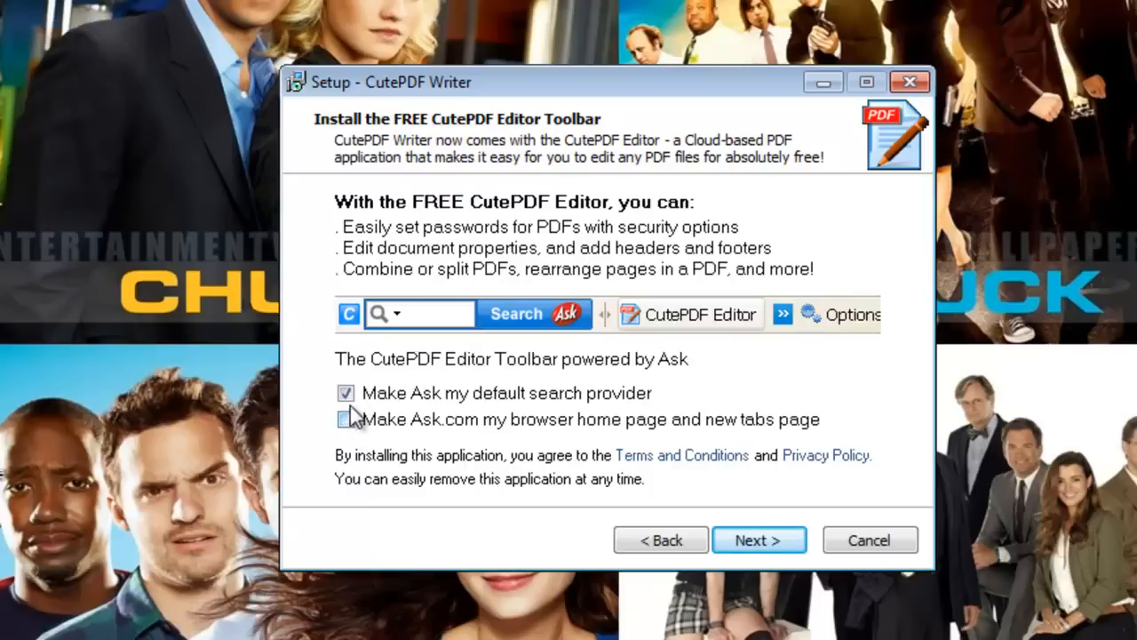
{"action": "left_click", "coordinate": [345, 393]}
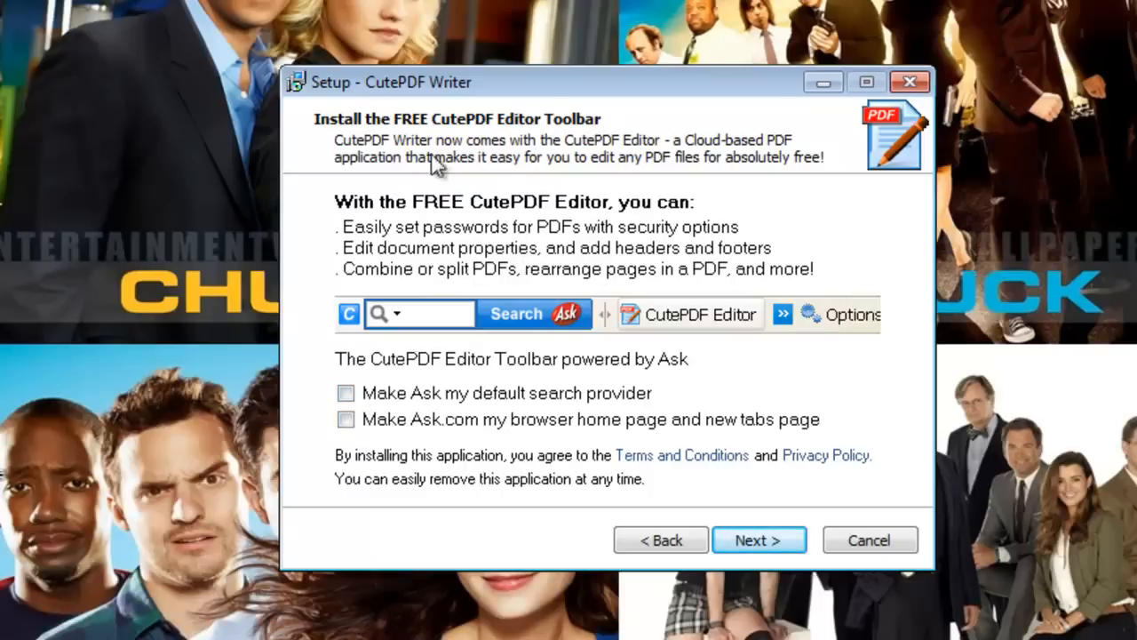
{"action": "mouse_move", "coordinate": [494, 258]}
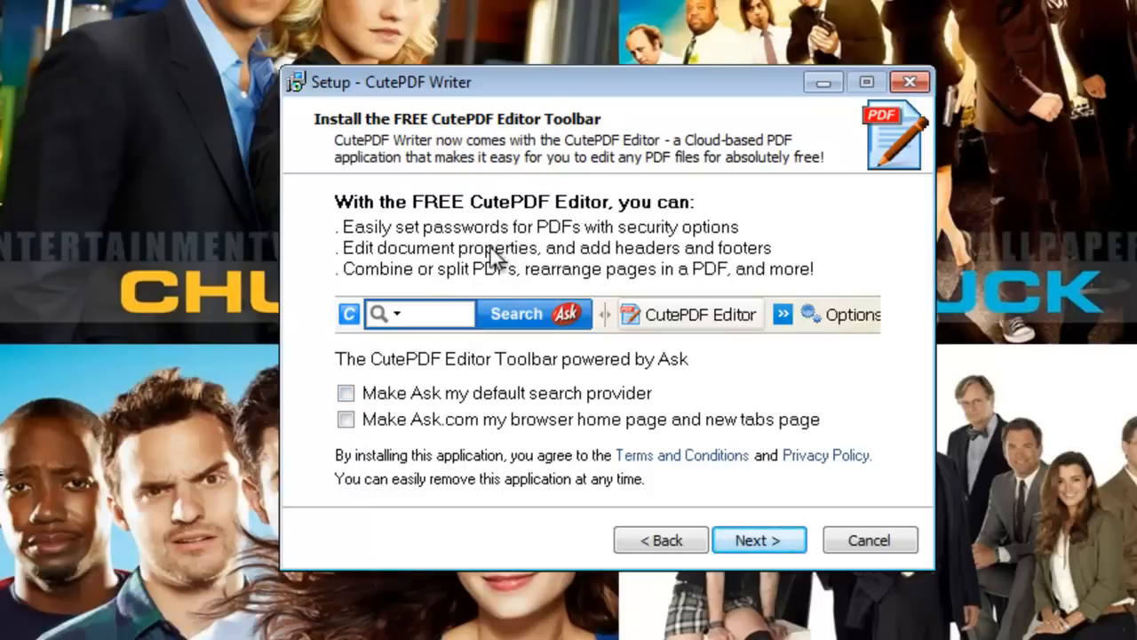
{"action": "mouse_move", "coordinate": [344, 393]}
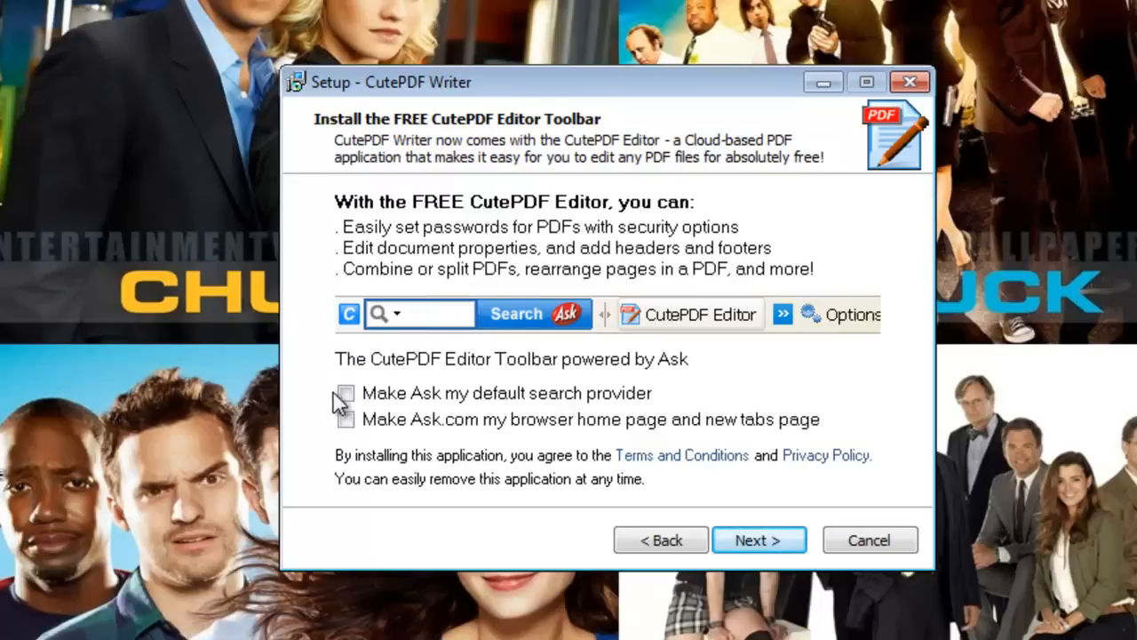
{"action": "left_click", "coordinate": [345, 393]}
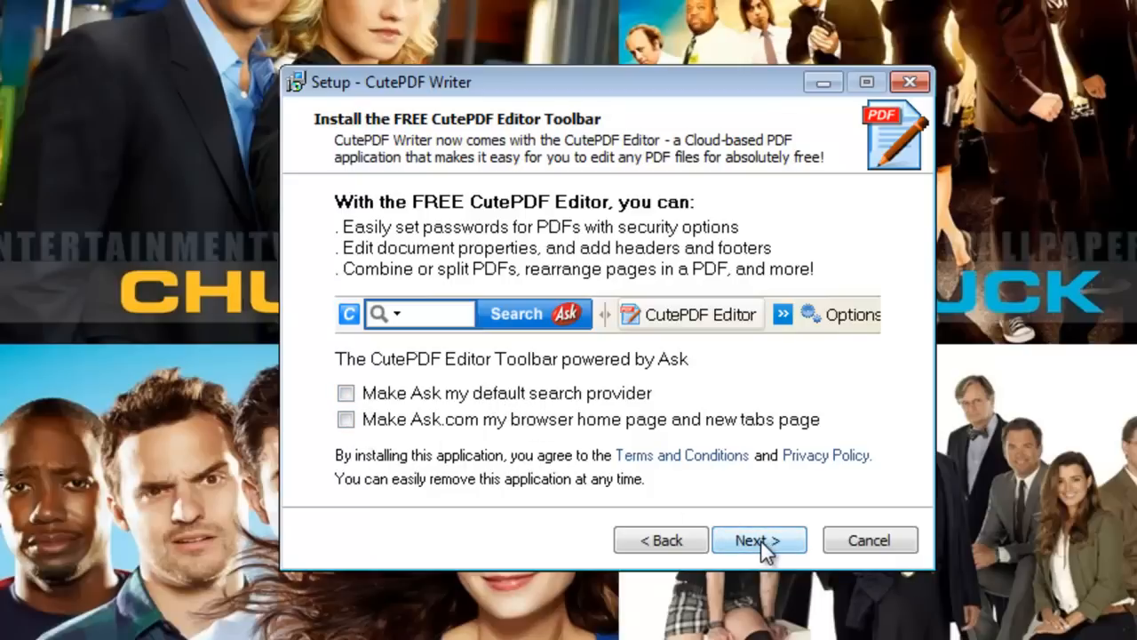
{"action": "left_click", "coordinate": [756, 540]}
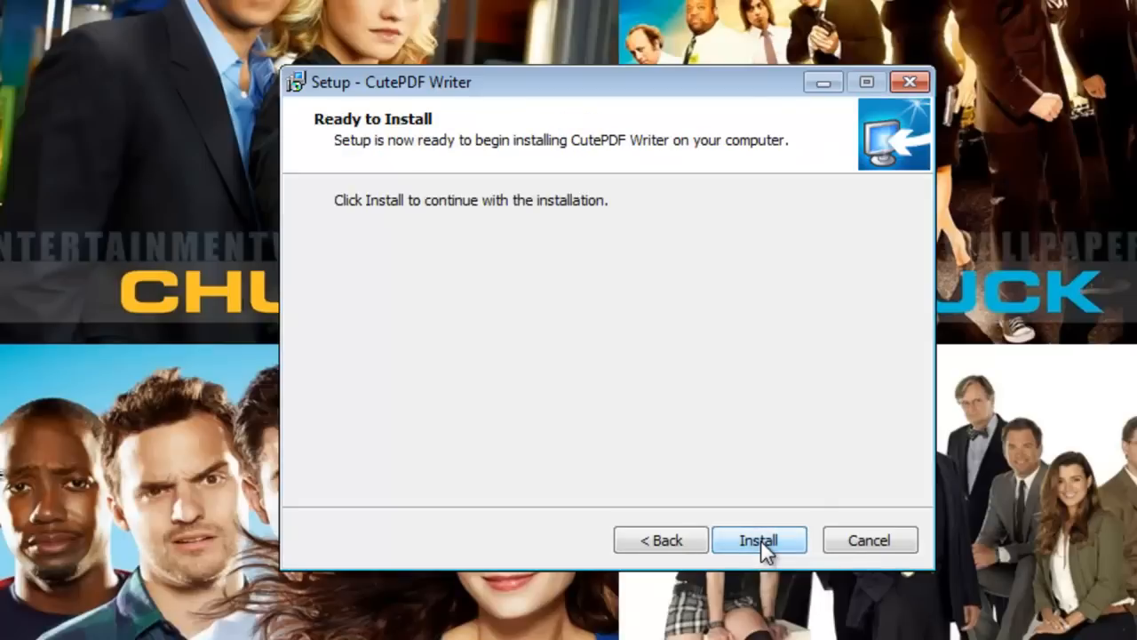
Step: Install CutePDF Writer and let the converter setup run
{"action": "left_click", "coordinate": [759, 540]}
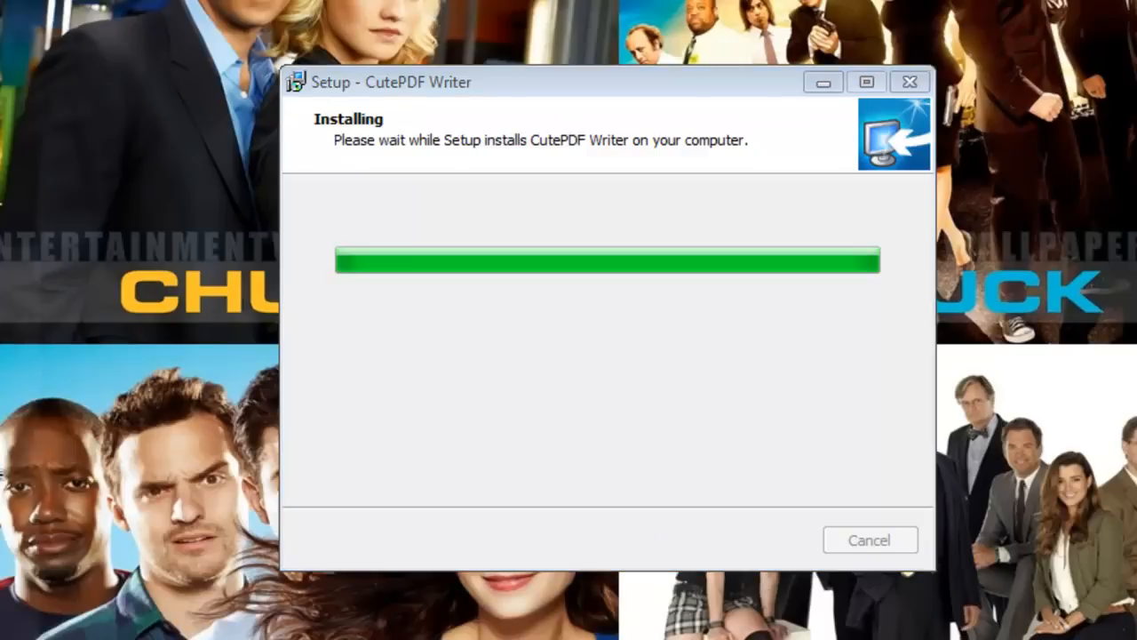
{"action": "mouse_move", "coordinate": [565, 536]}
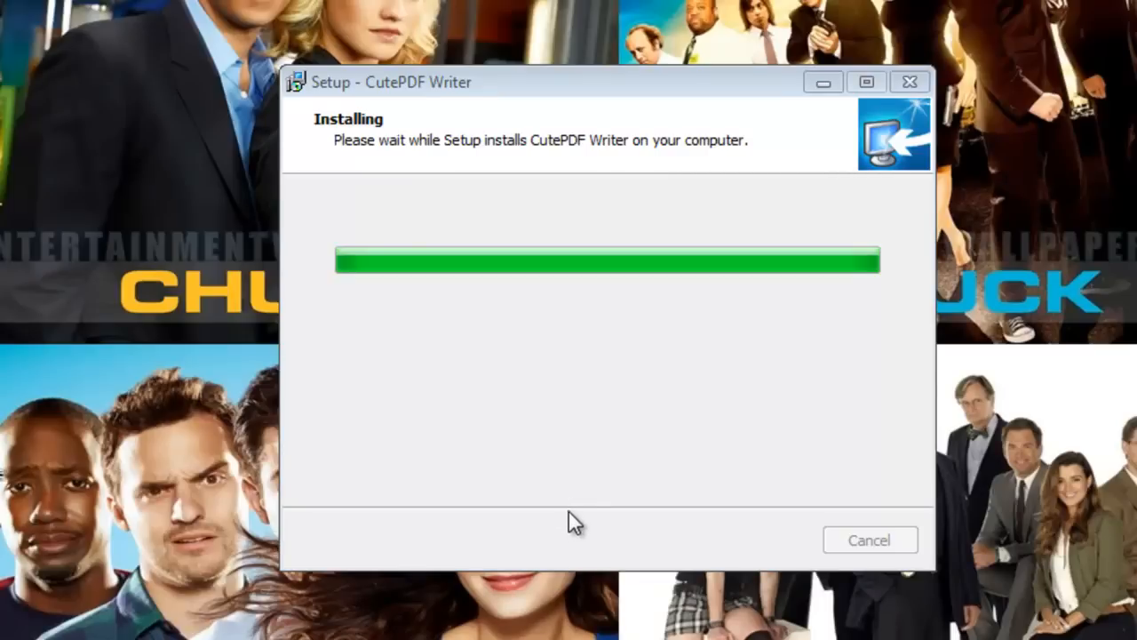
{"action": "mouse_move", "coordinate": [593, 479]}
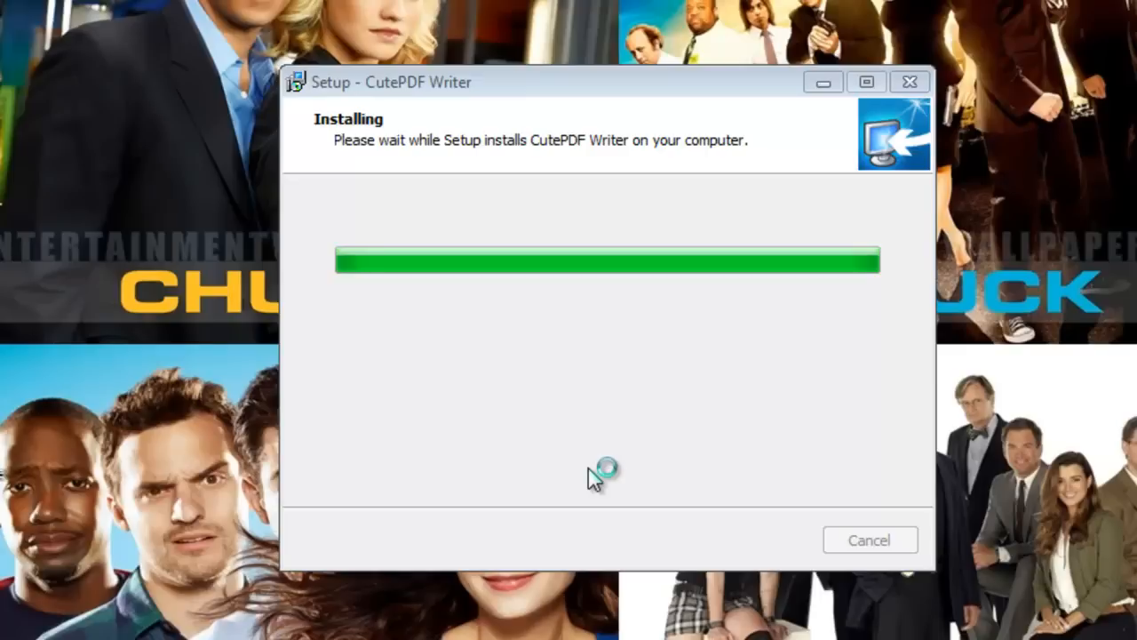
{"action": "mouse_move", "coordinate": [616, 448]}
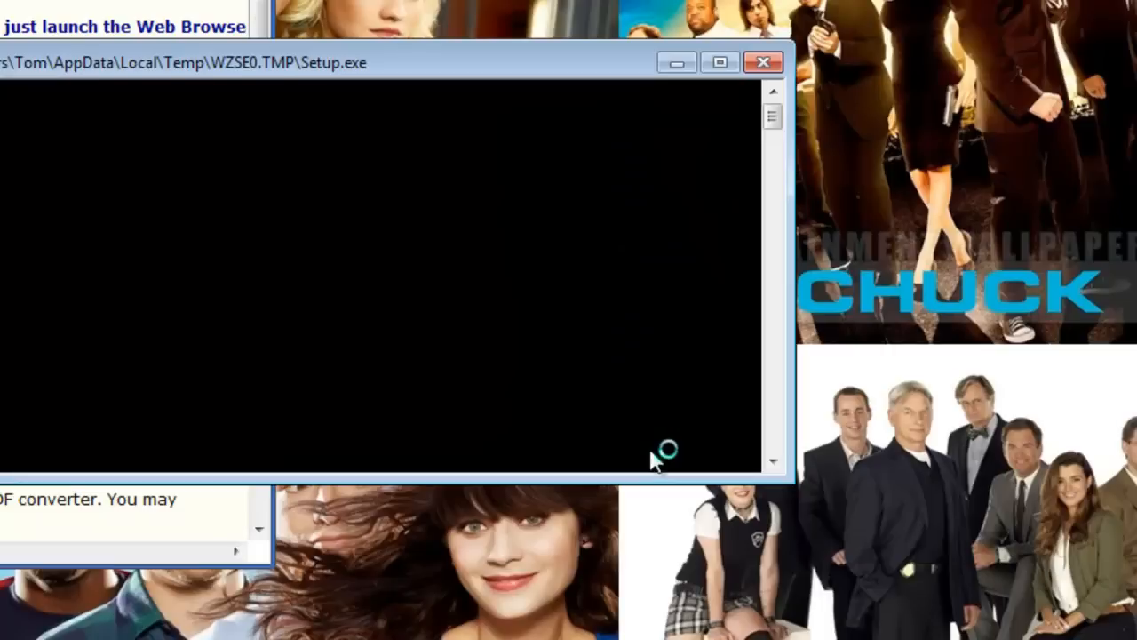
Step: Close the Chrome window showing the CutePDF Writer readme
{"action": "left_click", "coordinate": [762, 62]}
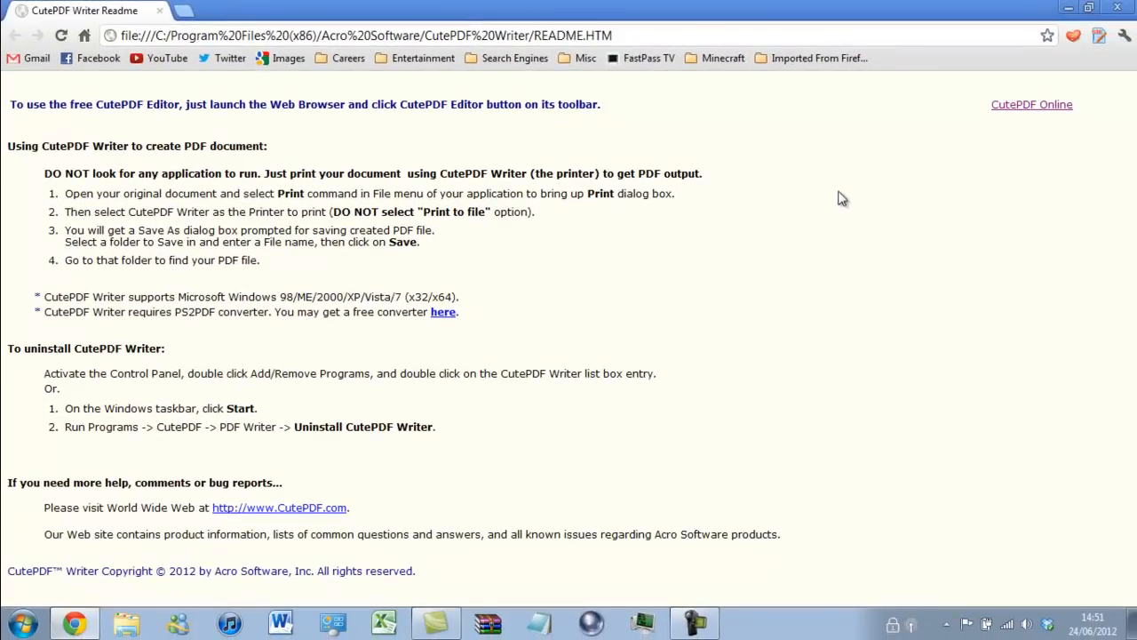
{"action": "mouse_move", "coordinate": [1099, 36]}
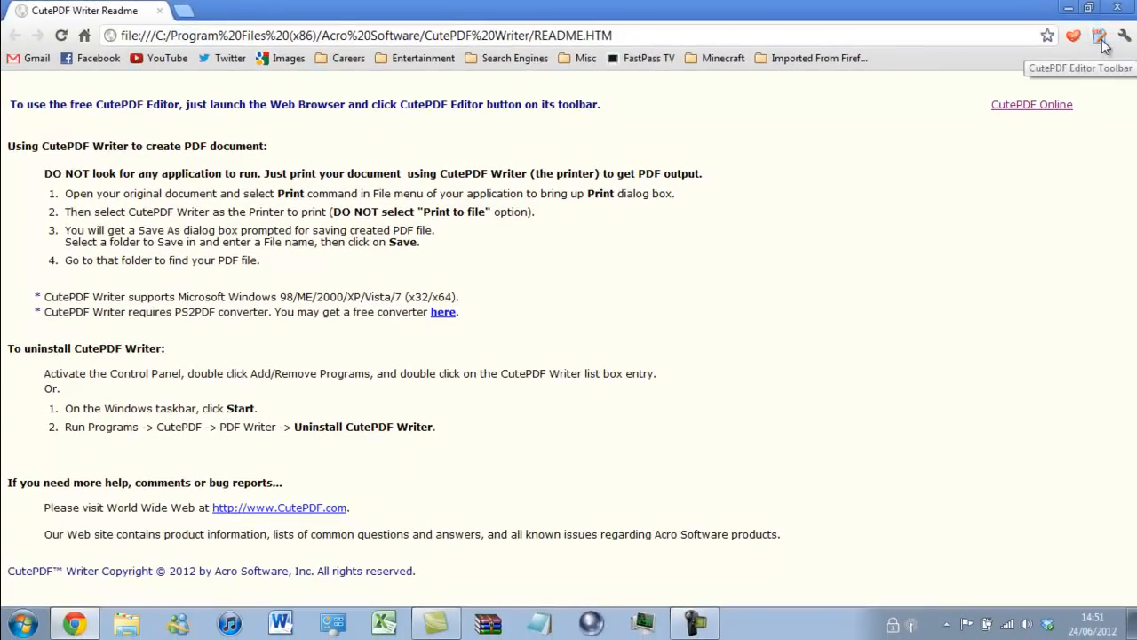
{"action": "left_click", "coordinate": [1102, 35]}
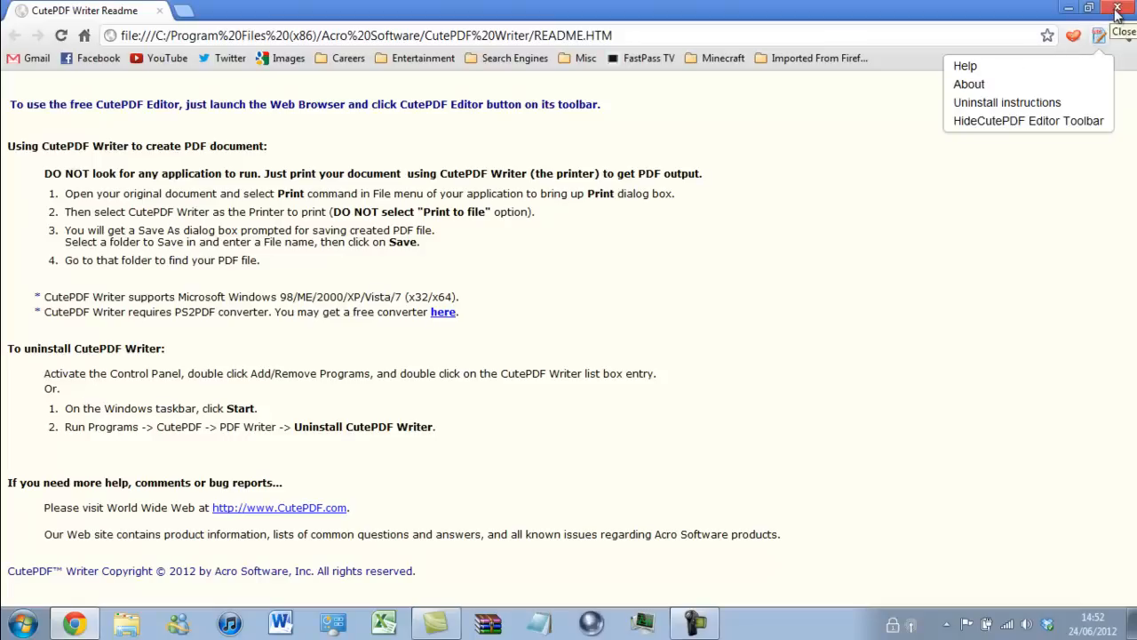
{"action": "left_click", "coordinate": [1120, 11]}
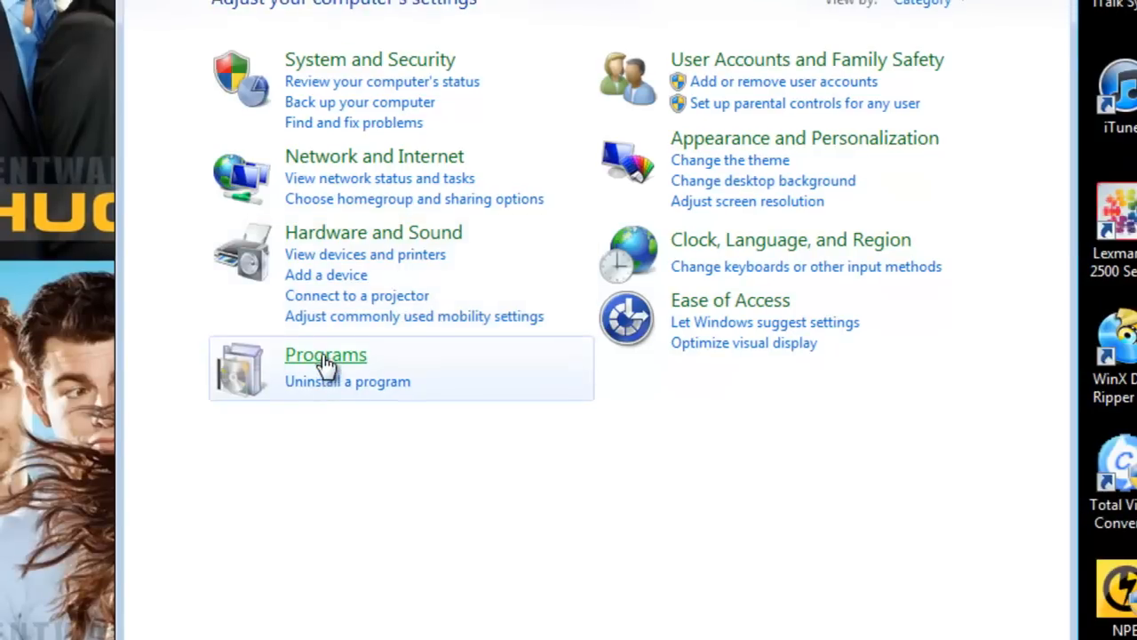
Step: Uninstall the CutePDF Editor Toolbar Updater from Programs and Features
{"action": "left_click", "coordinate": [326, 355]}
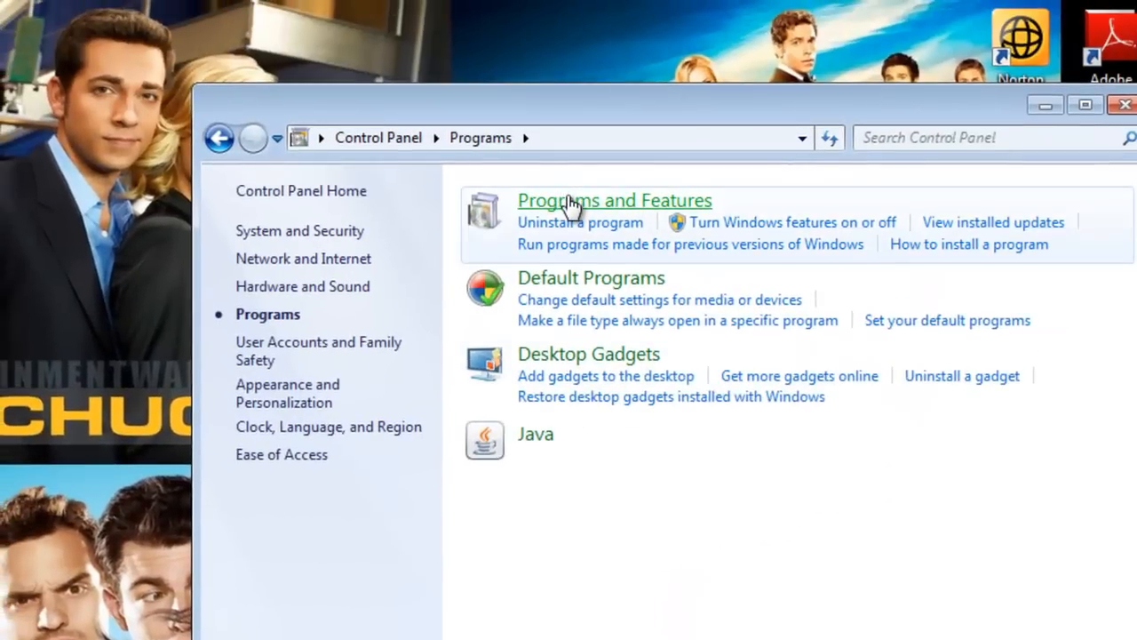
{"action": "left_click", "coordinate": [615, 199]}
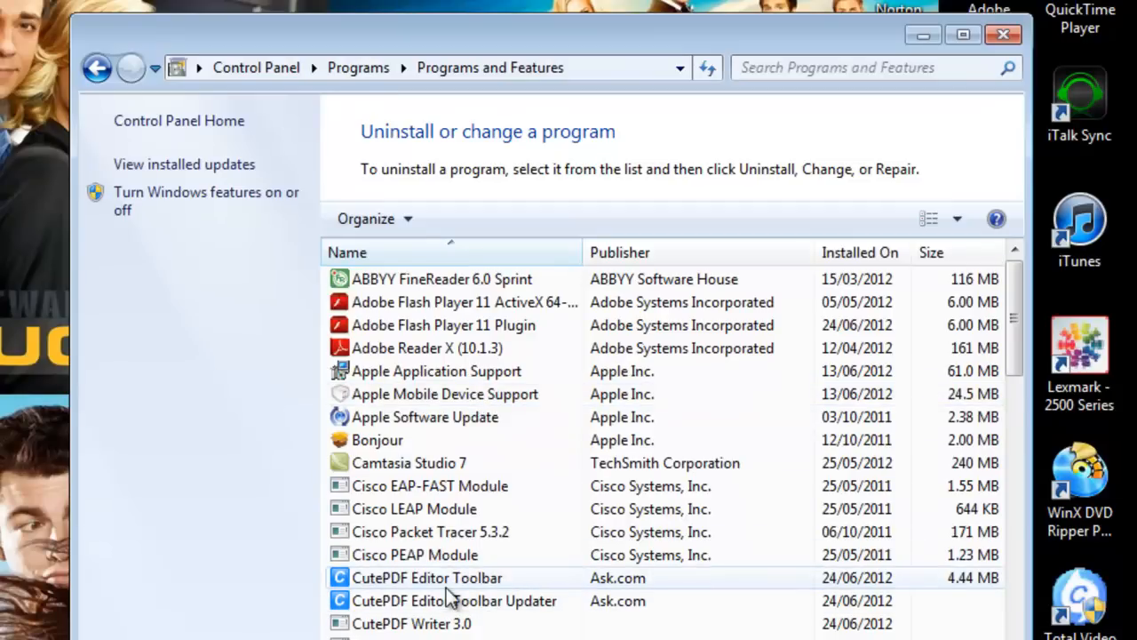
{"action": "left_click", "coordinate": [453, 601]}
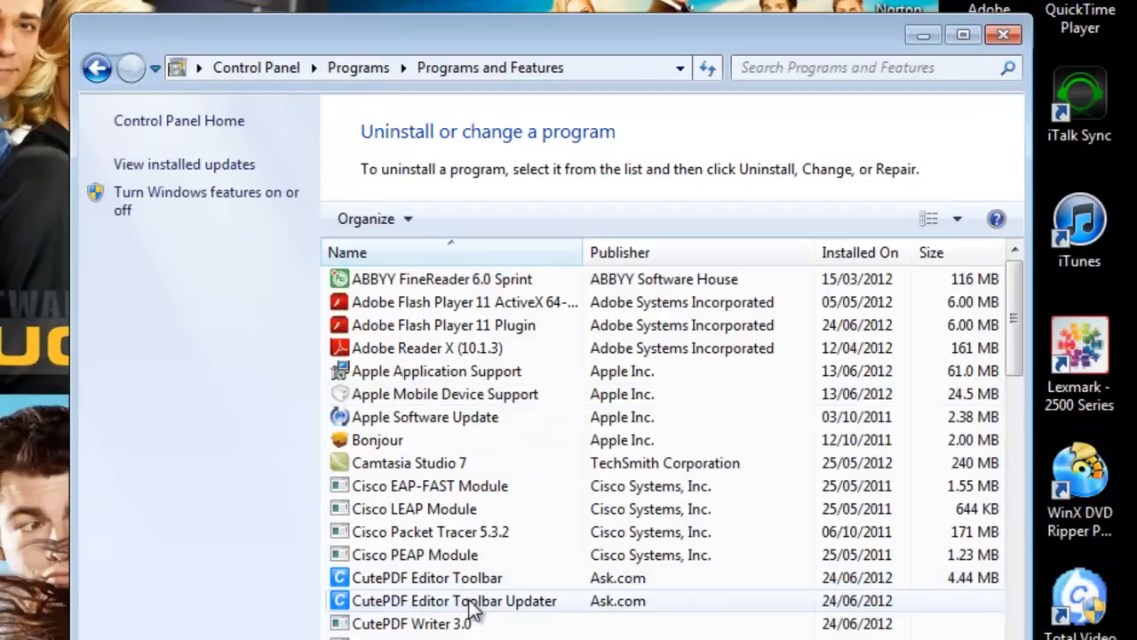
{"action": "left_click", "coordinate": [455, 601]}
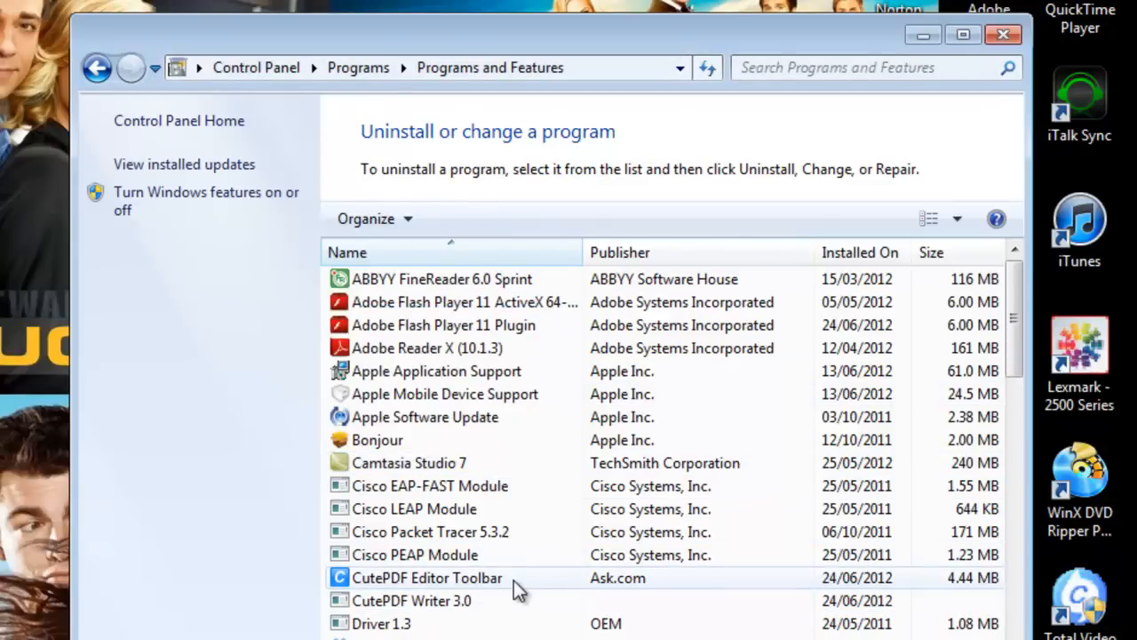
Step: Uninstall the CutePDF Editor Toolbar and confirm its removal
{"action": "left_click", "coordinate": [463, 219]}
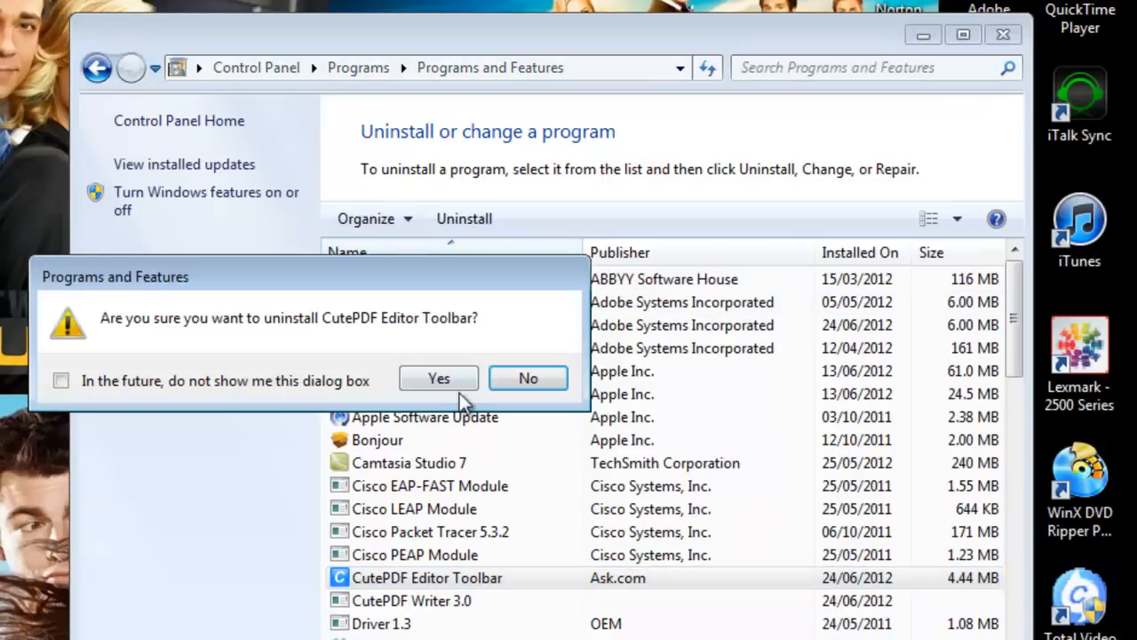
{"action": "left_click", "coordinate": [437, 377]}
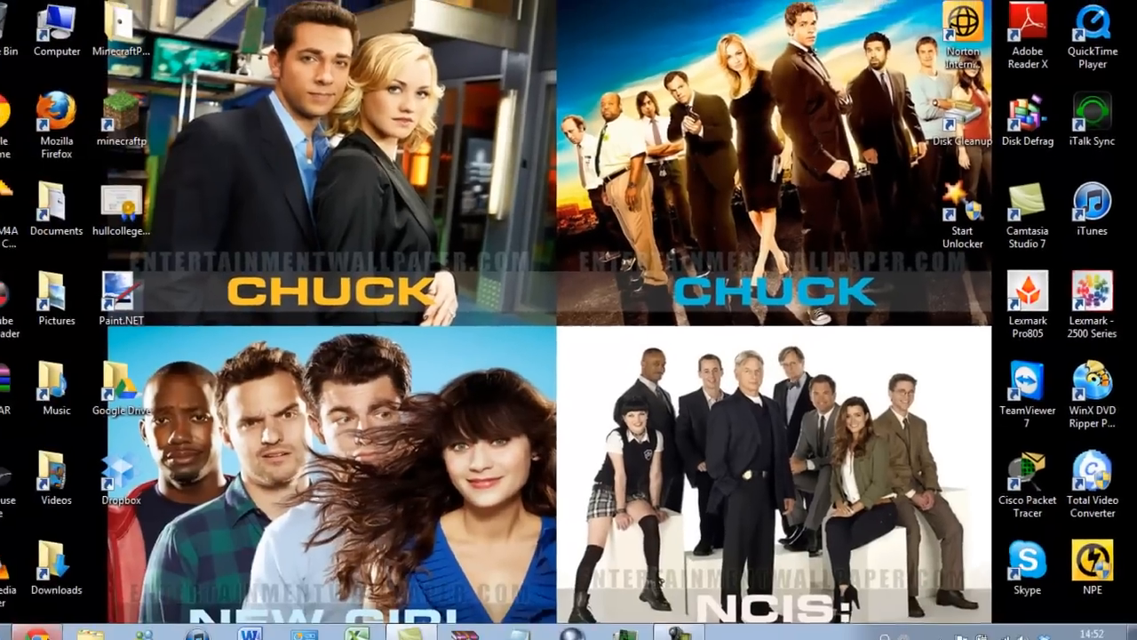
Step: Launch Chrome with the Edexcel BTEC Level 2 IT specification PDF
{"action": "left_click", "coordinate": [74, 622]}
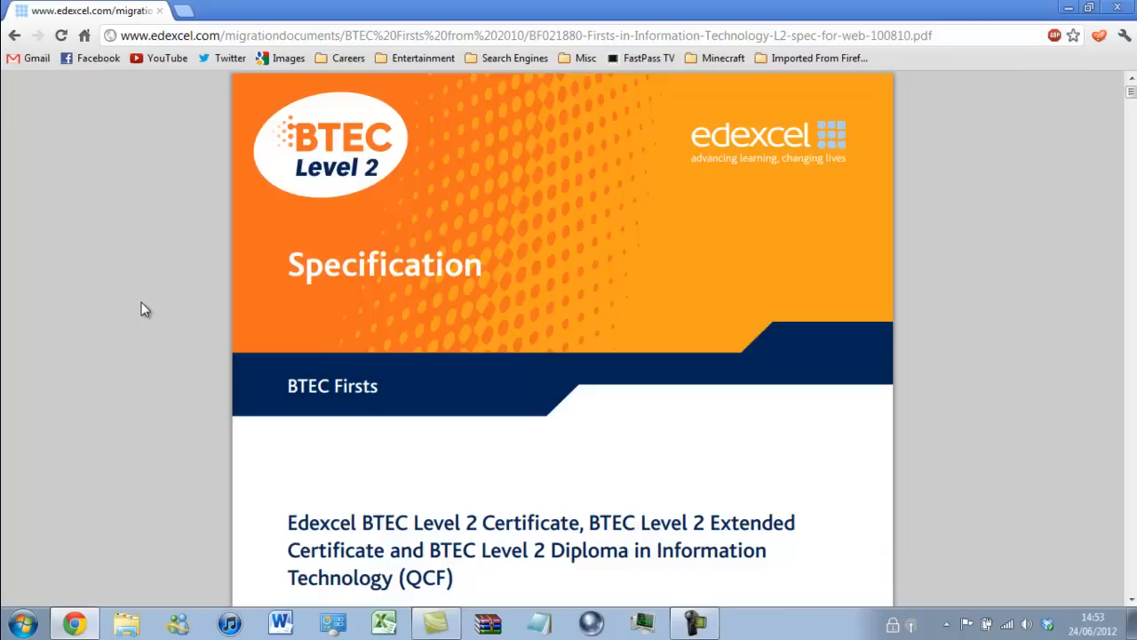
Step: Scroll to the contents list showing Units 1–13 and find Unit 7's page number
{"action": "scroll", "scroll_direction": "down", "scroll_amount": 3}
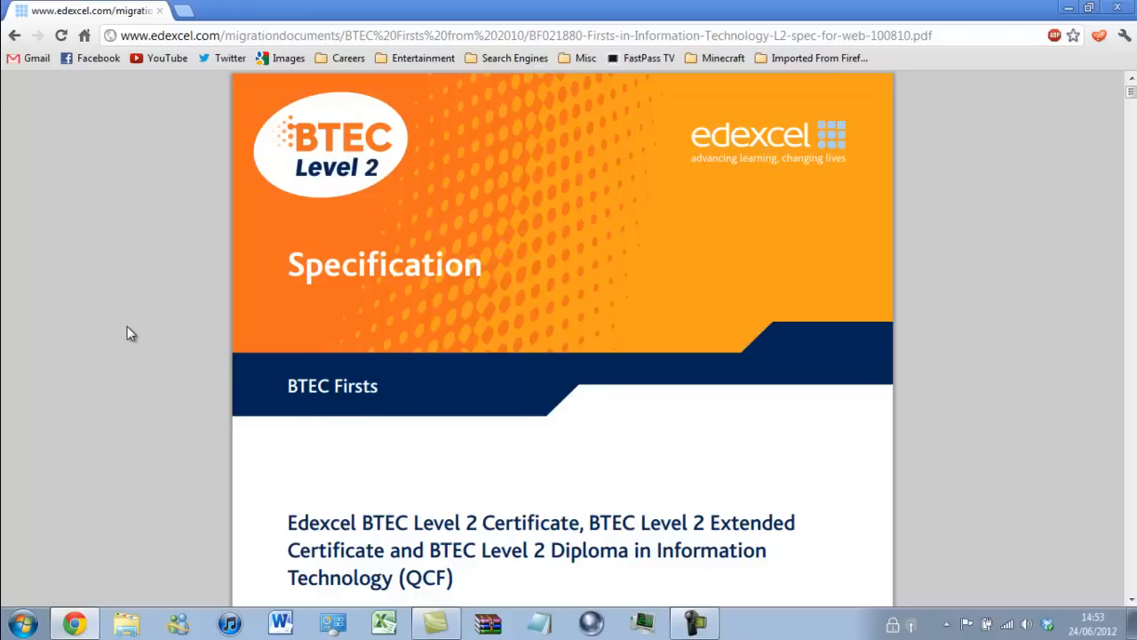
{"action": "scroll", "scroll_direction": "down", "scroll_amount": 3}
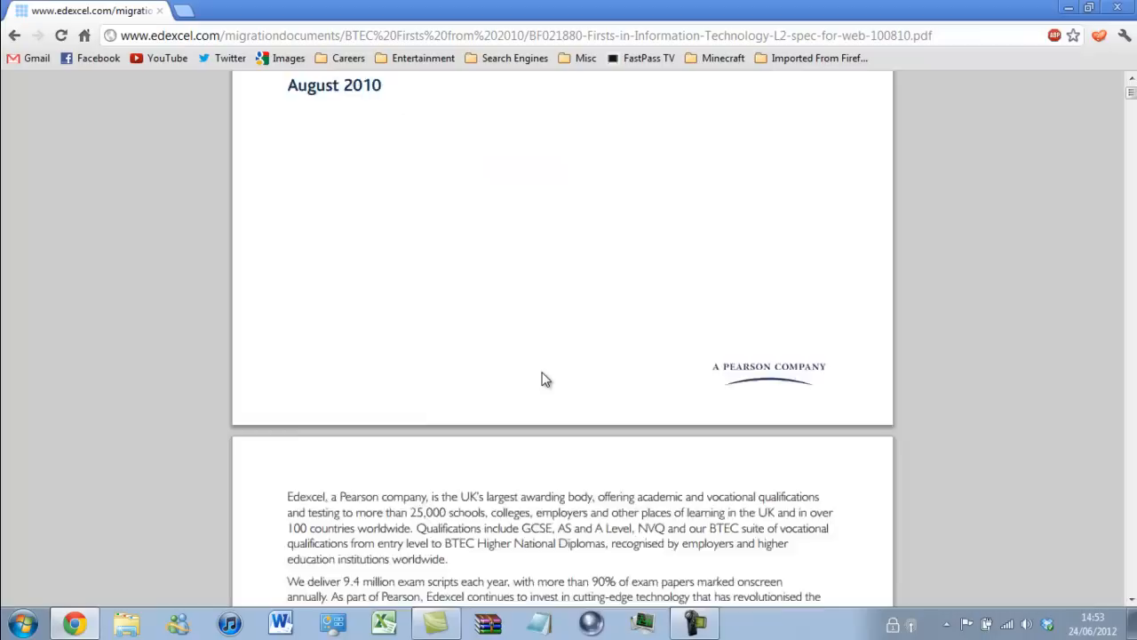
{"action": "scroll", "scroll_direction": "down", "scroll_amount": 3}
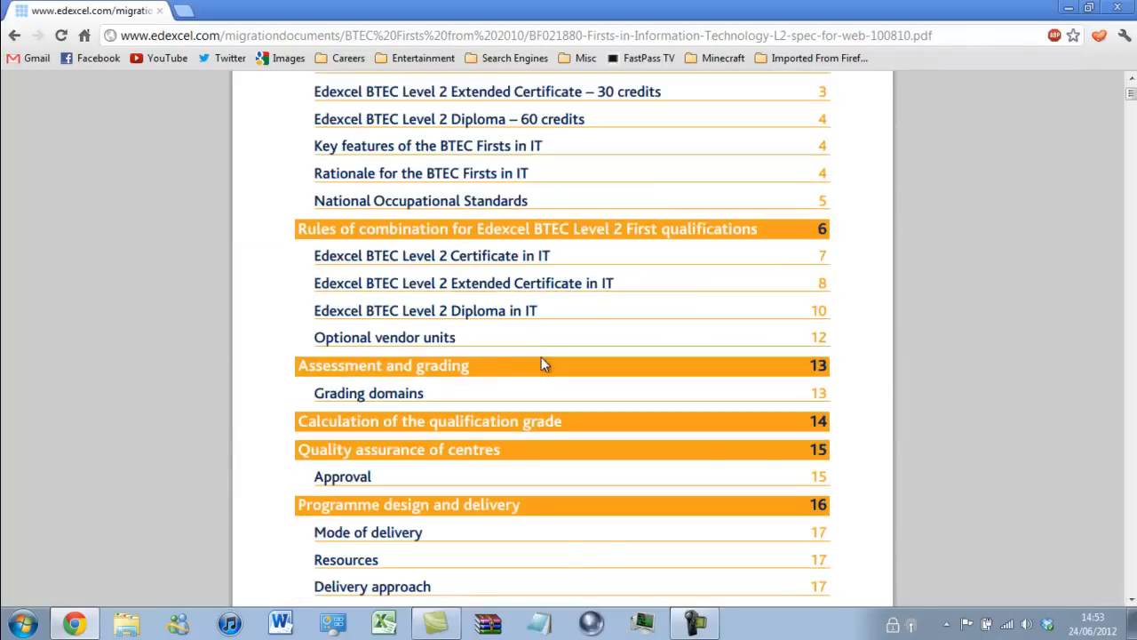
{"action": "scroll", "scroll_direction": "down", "scroll_amount": 3}
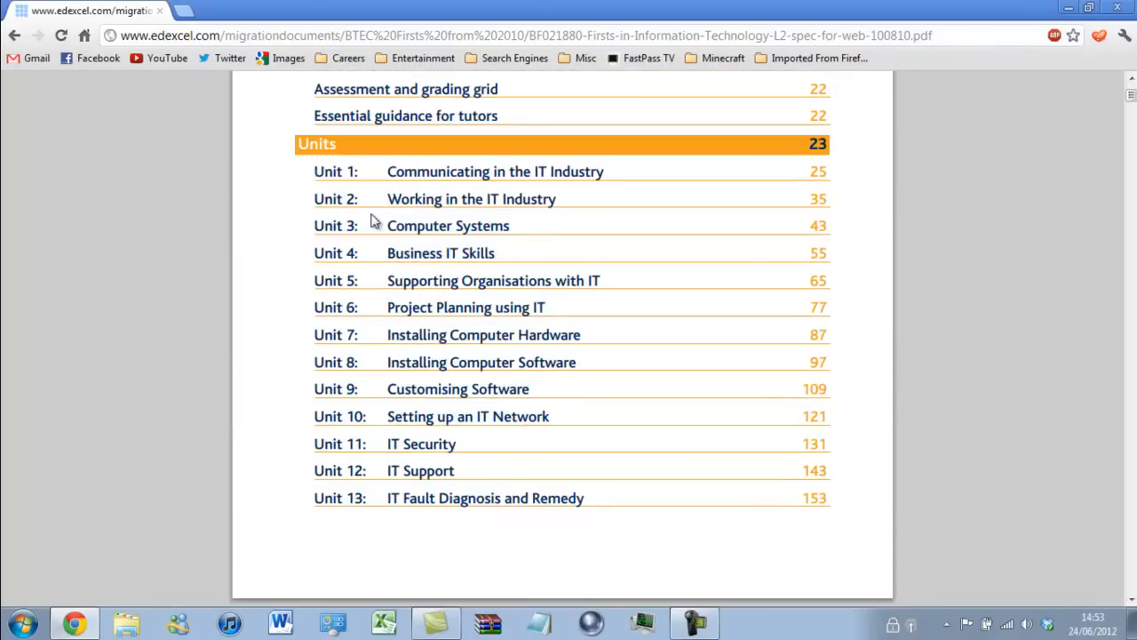
{"action": "scroll", "scroll_direction": "down", "scroll_amount": 3}
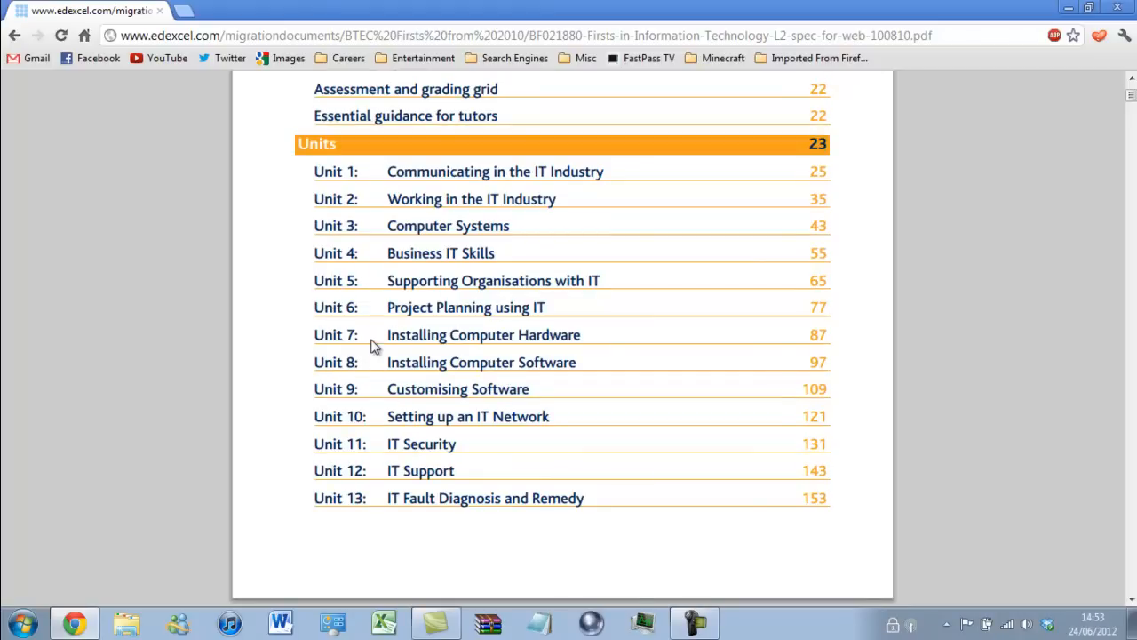
{"action": "mouse_move", "coordinate": [380, 341]}
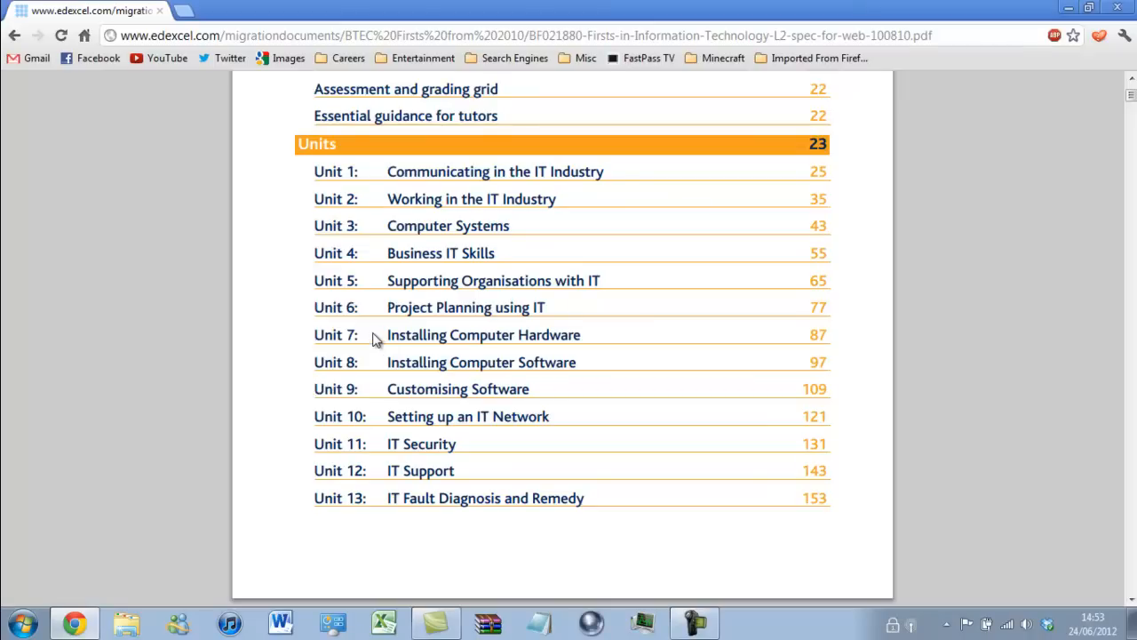
{"action": "mouse_move", "coordinate": [966, 462]}
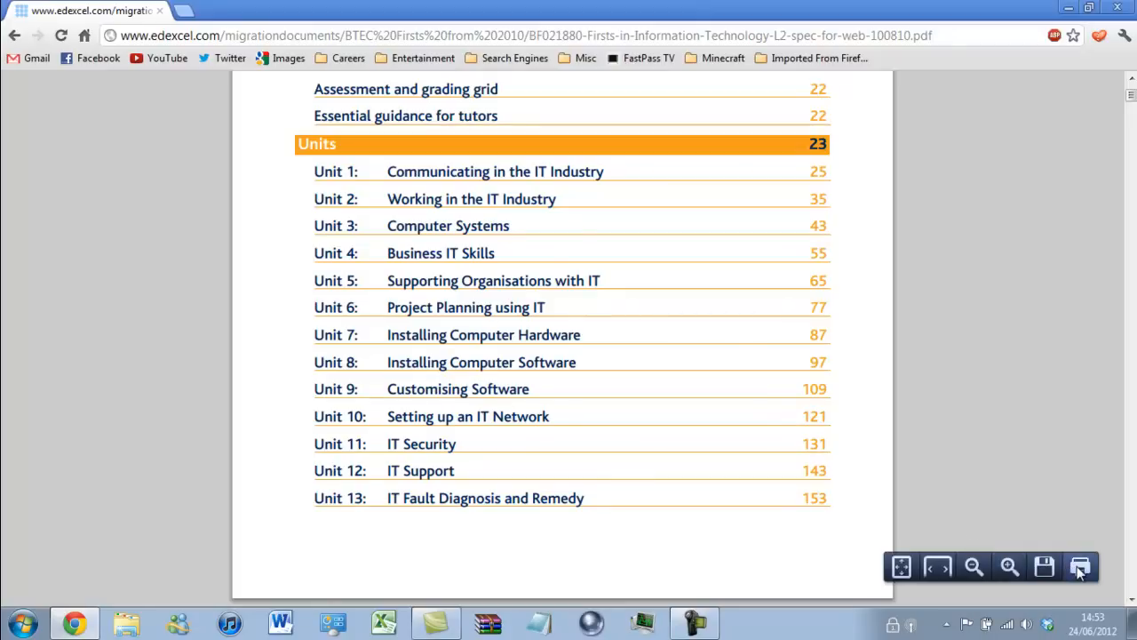
Step: Set up printing to CutePDF Writer in colour with a custom page range
{"action": "left_click", "coordinate": [1080, 567]}
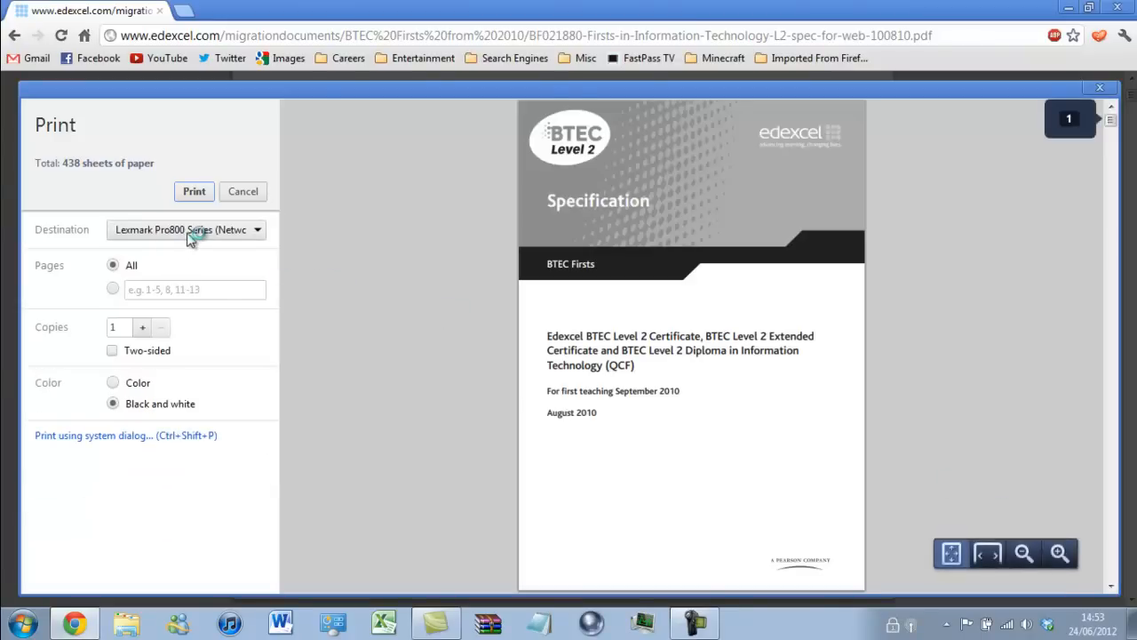
{"action": "left_click", "coordinate": [187, 229]}
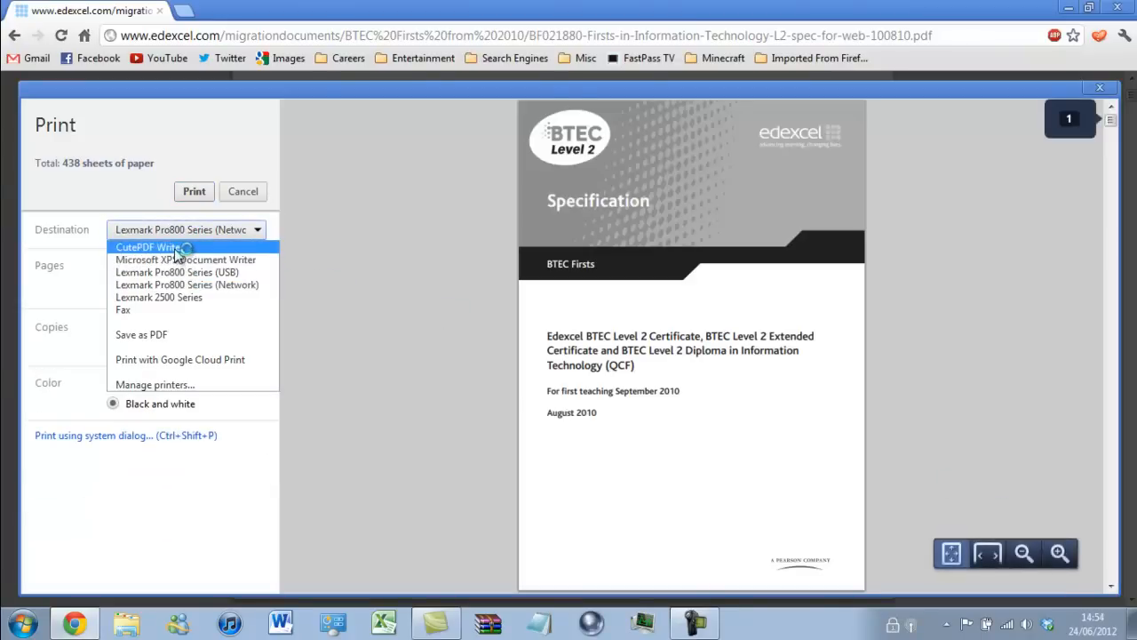
{"action": "left_click", "coordinate": [146, 246]}
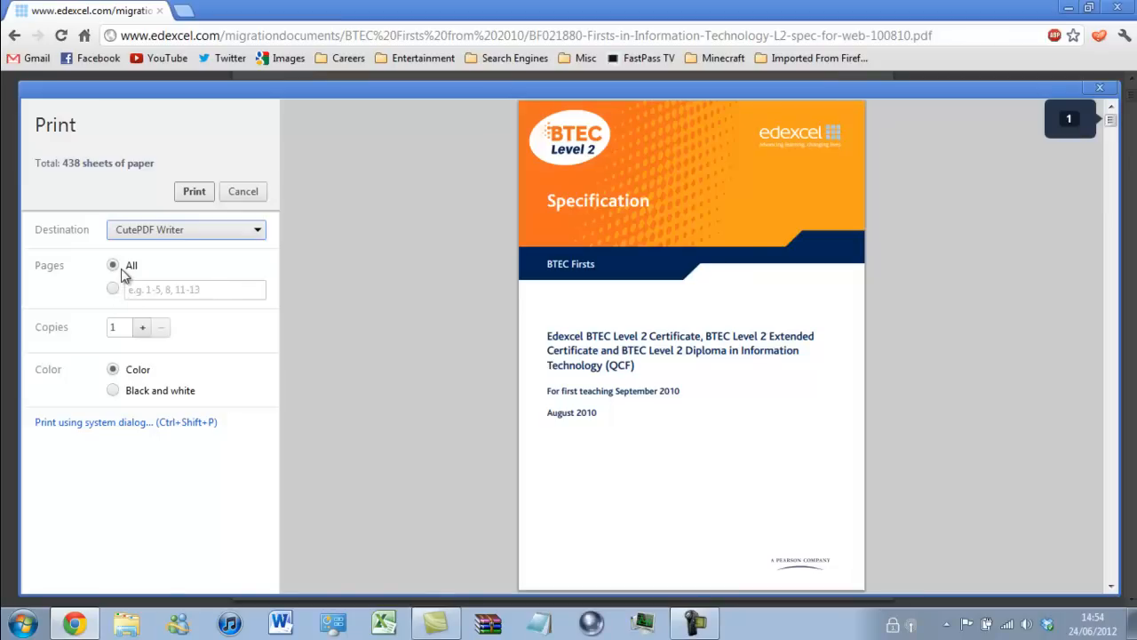
{"action": "mouse_move", "coordinate": [145, 274]}
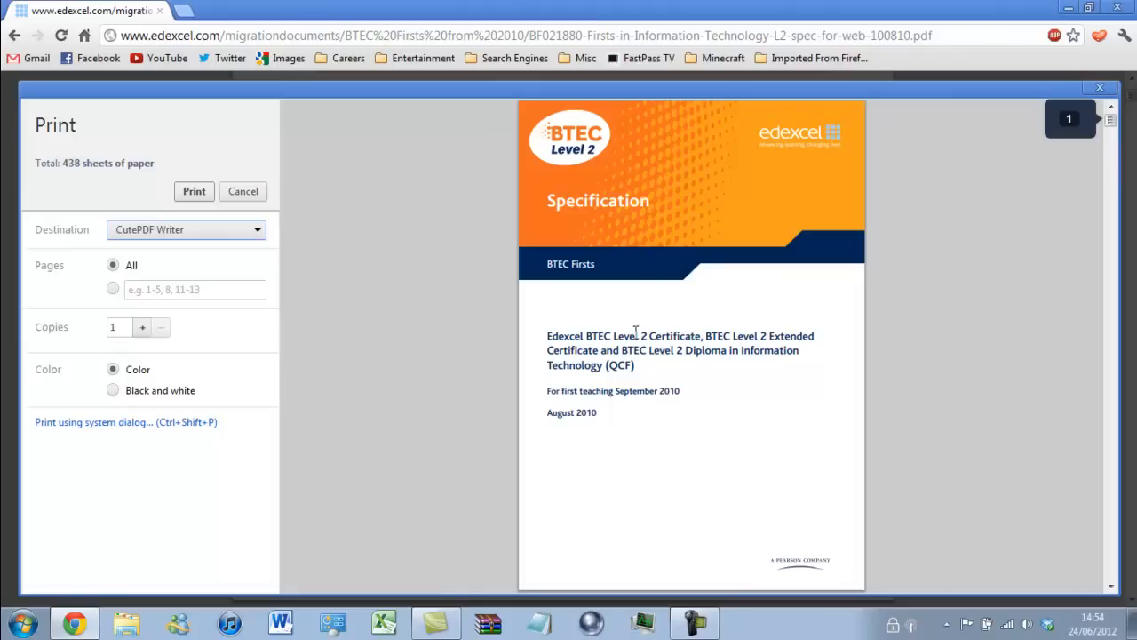
{"action": "left_click", "coordinate": [114, 288]}
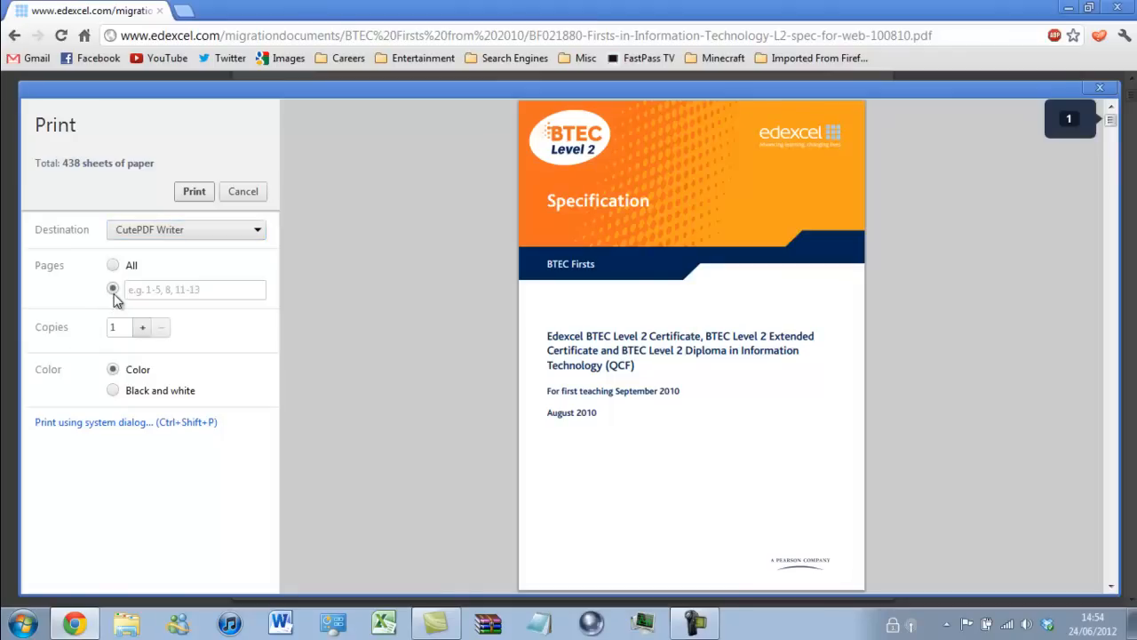
{"action": "left_click", "coordinate": [114, 287]}
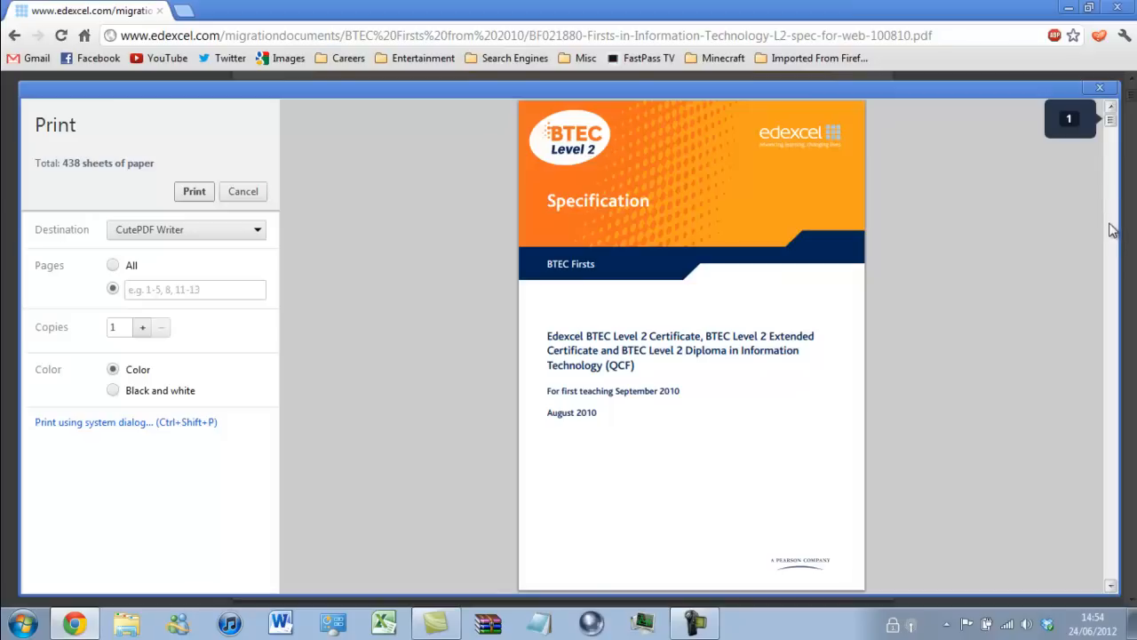
{"action": "scroll", "scroll_direction": "down", "scroll_amount": 3}
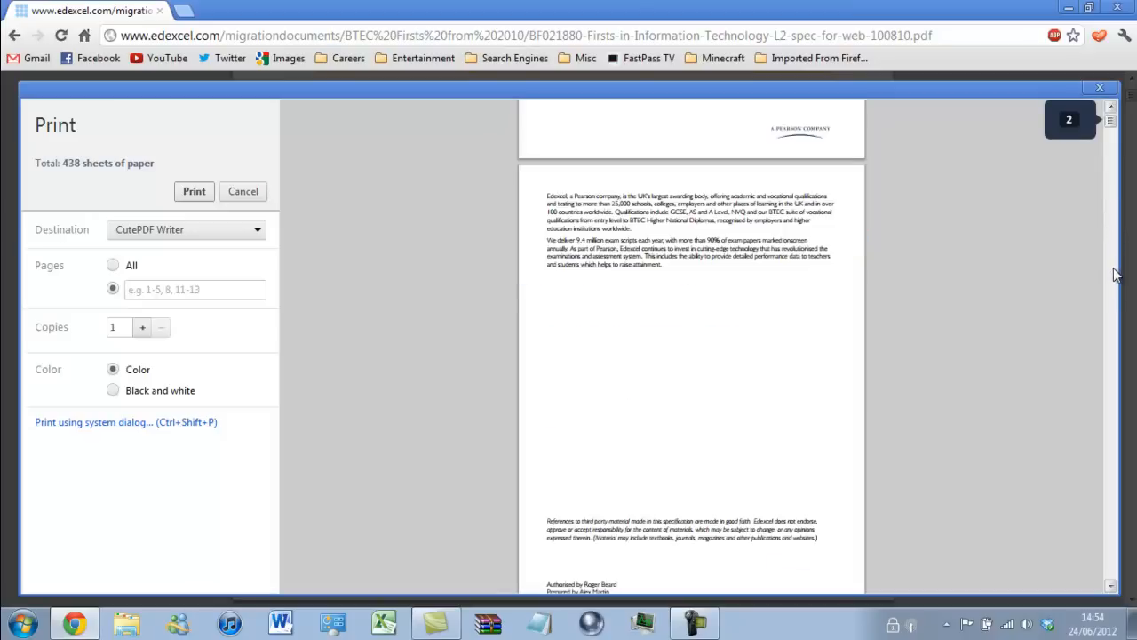
{"action": "scroll", "scroll_direction": "down", "scroll_amount": 3}
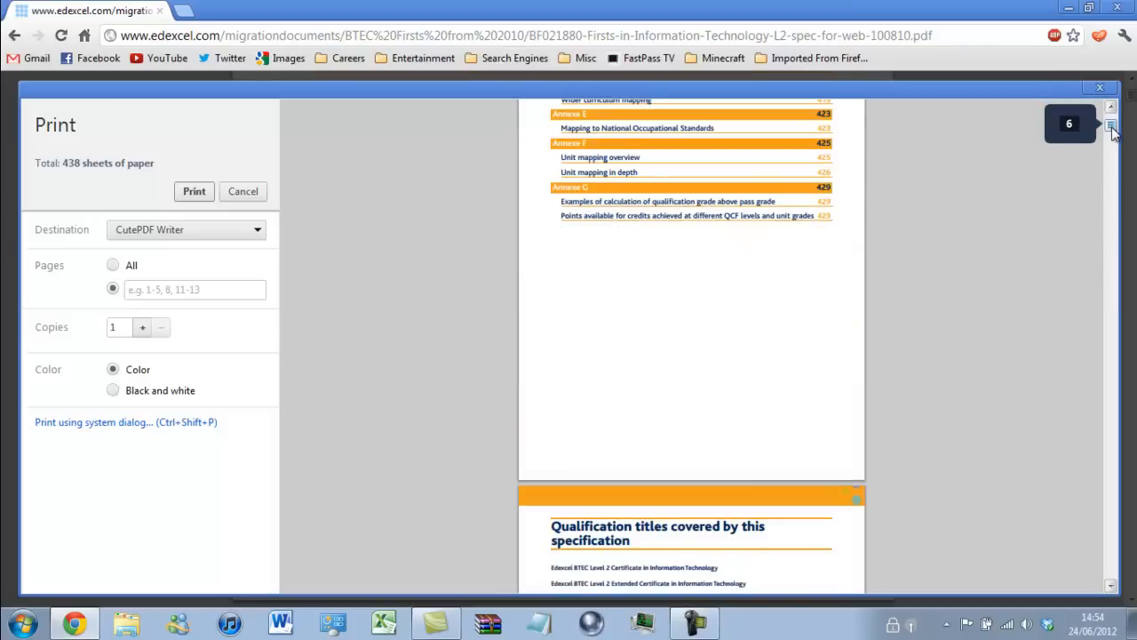
{"action": "left_click", "coordinate": [1111, 125]}
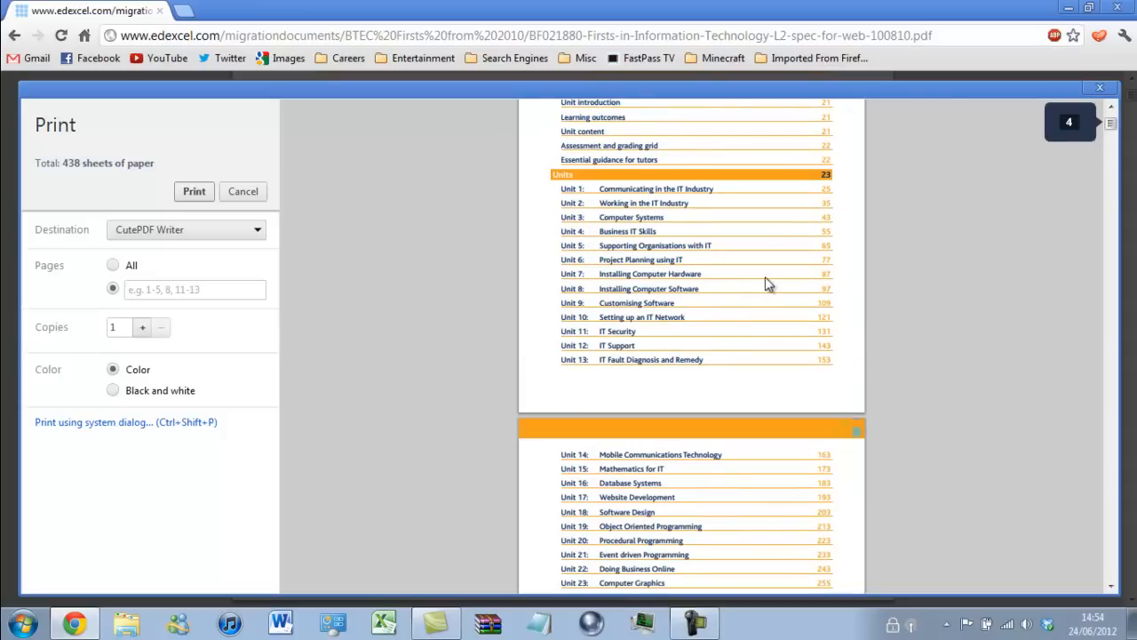
{"action": "scroll", "scroll_direction": "down", "scroll_amount": 3}
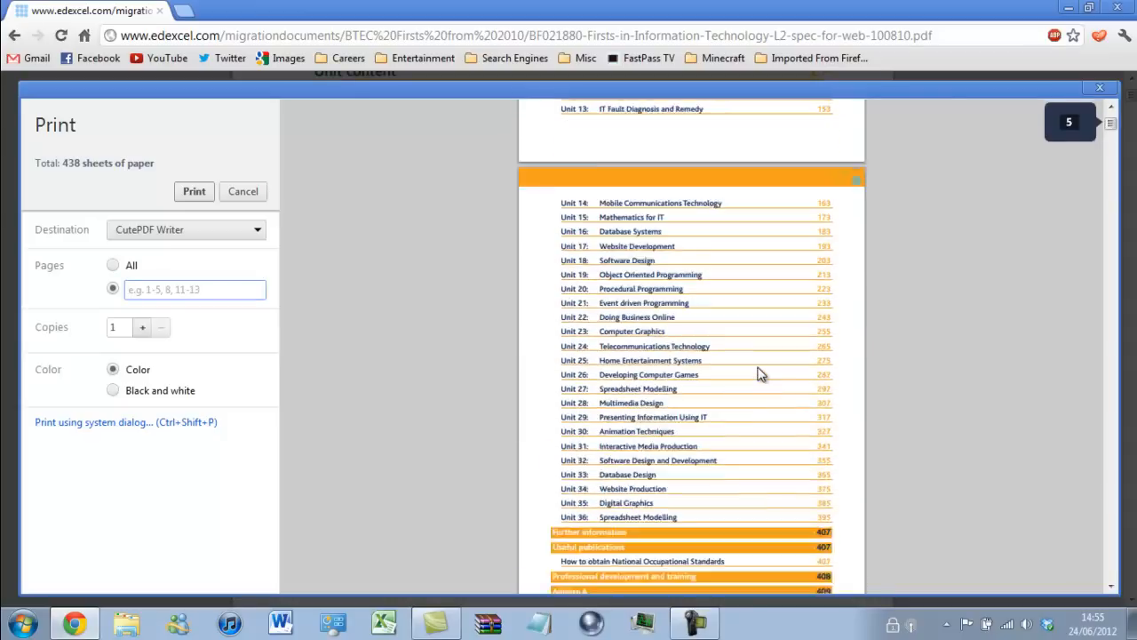
{"action": "scroll", "scroll_direction": "down", "scroll_amount": 3}
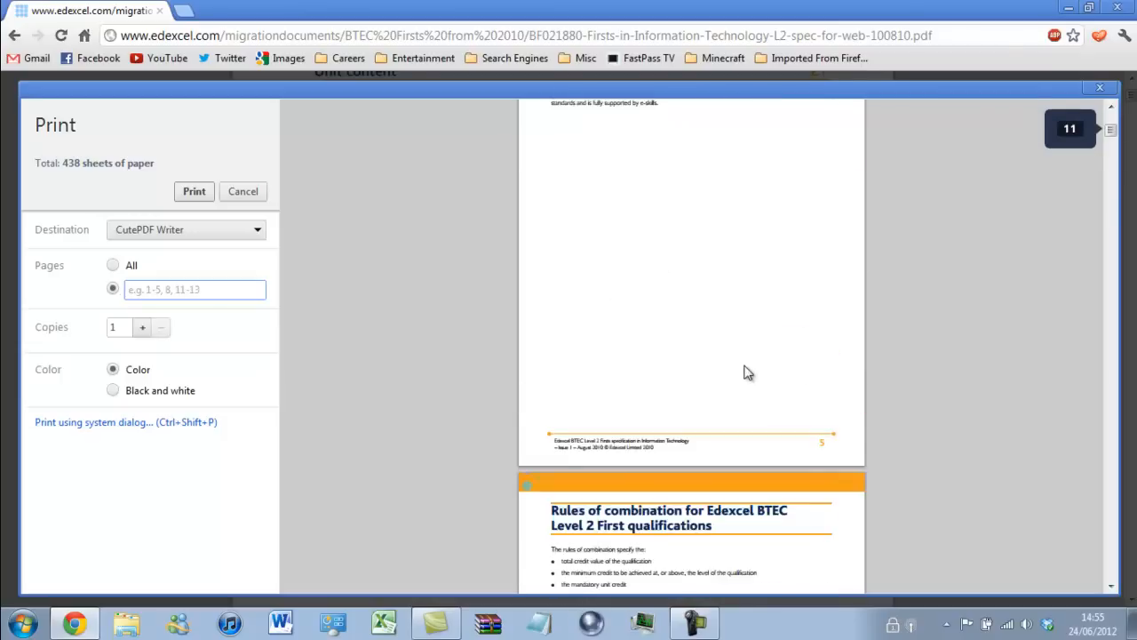
{"action": "scroll", "scroll_direction": "down", "scroll_amount": 3}
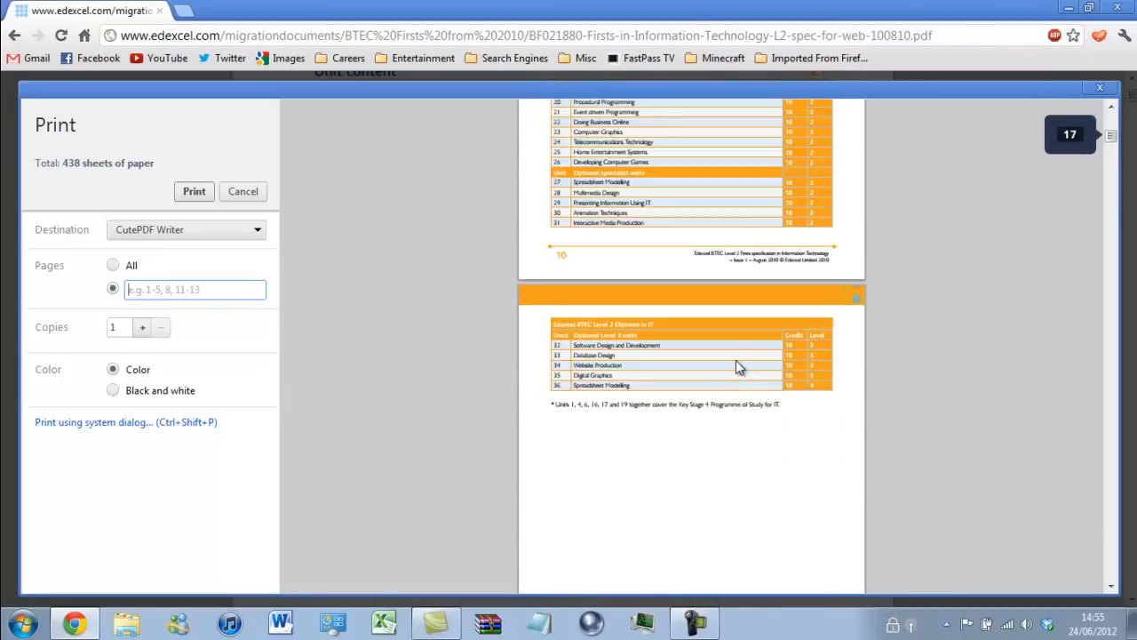
{"action": "scroll", "scroll_direction": "down", "scroll_amount": 3}
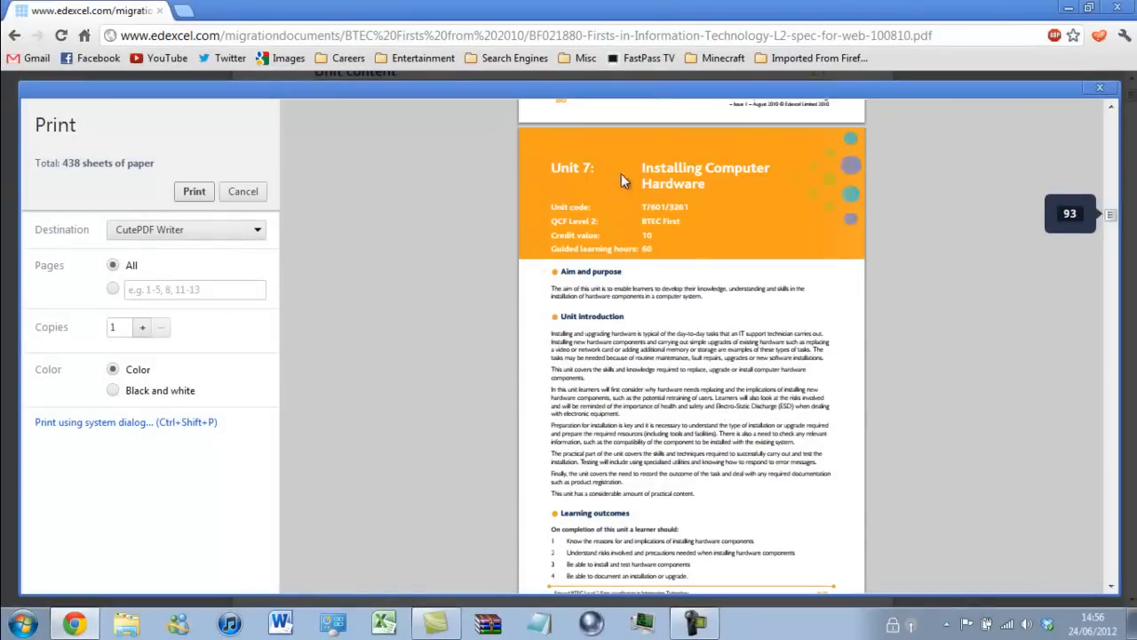
{"action": "mouse_move", "coordinate": [618, 181]}
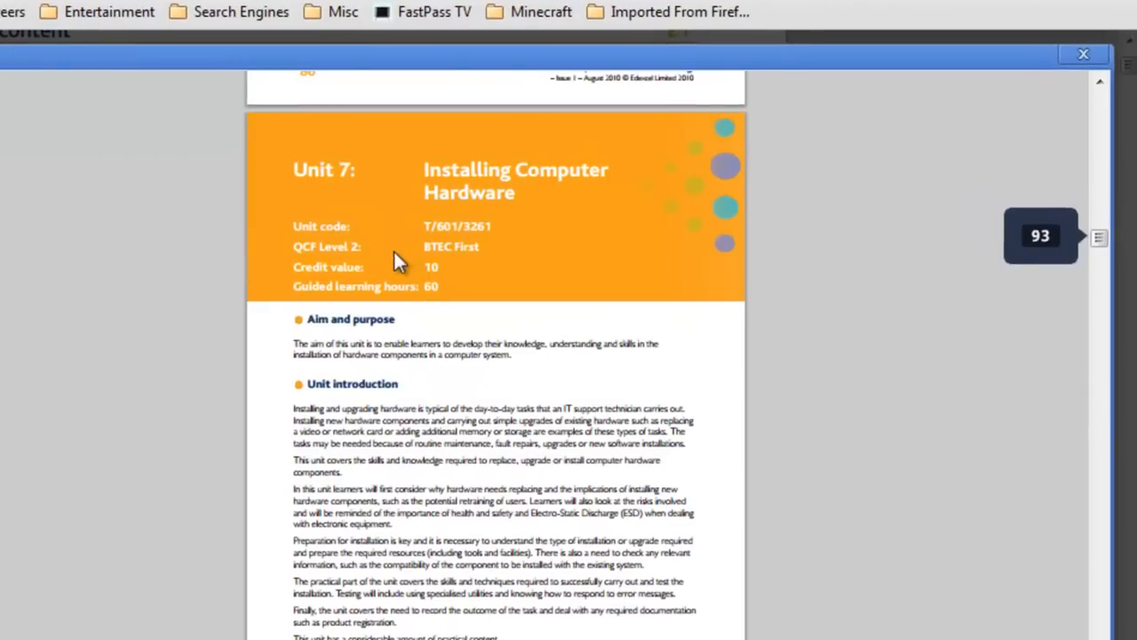
{"action": "scroll", "scroll_direction": "down", "scroll_amount": 3}
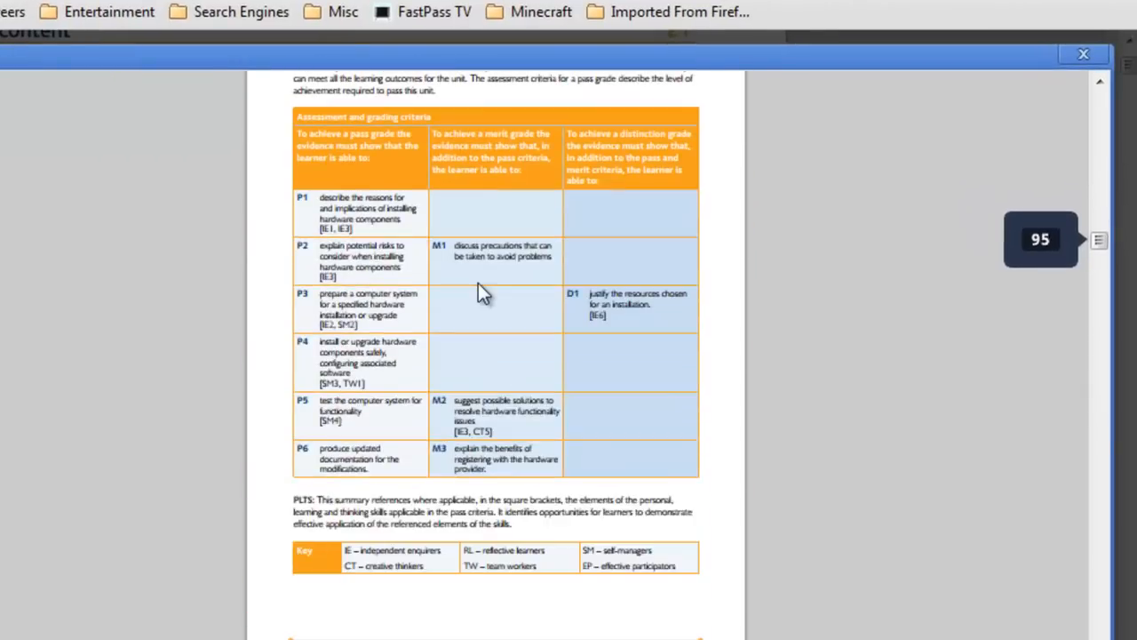
{"action": "scroll", "scroll_direction": "down", "scroll_amount": 3}
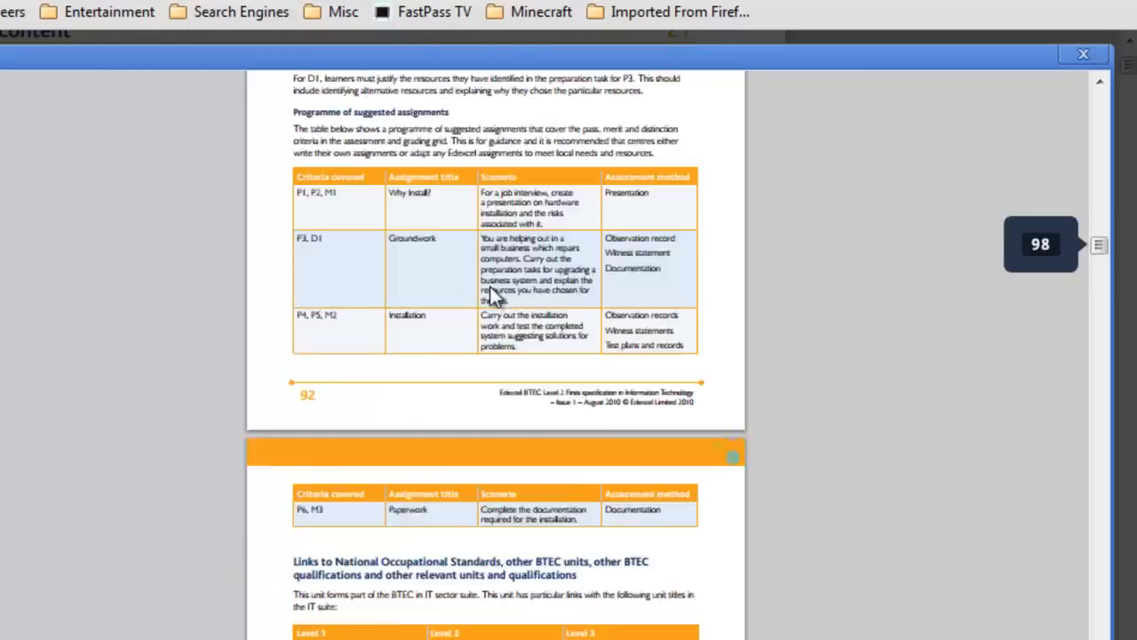
{"action": "scroll", "scroll_direction": "down", "scroll_amount": 3}
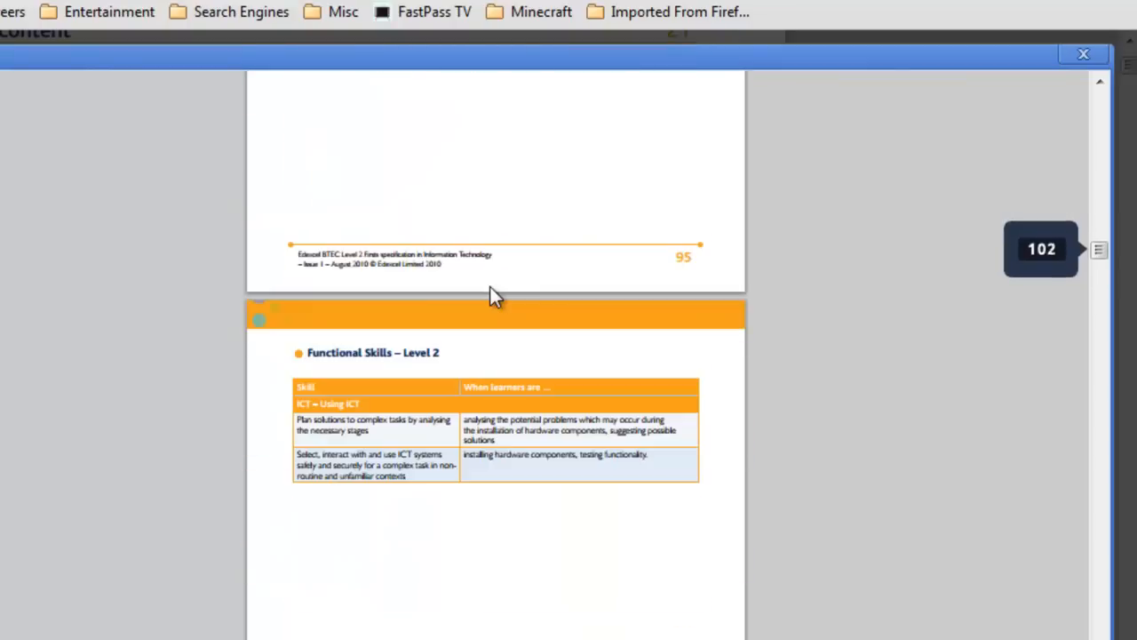
{"action": "scroll", "scroll_direction": "down", "scroll_amount": 3}
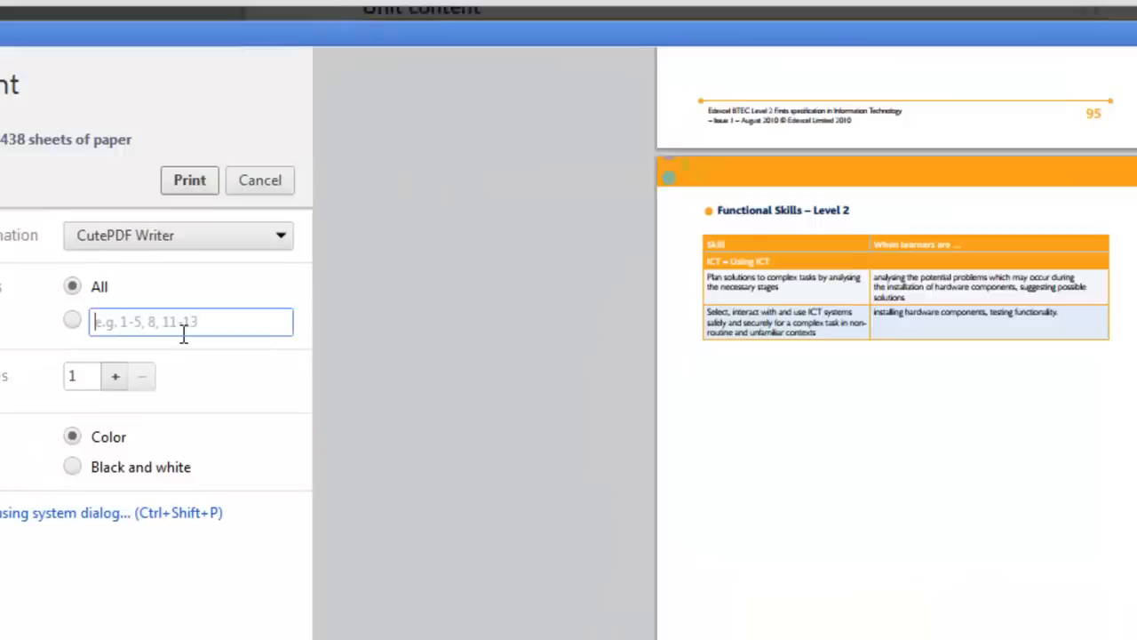
Step: Print pages 93-102 of the specification to CutePDF Writer
{"action": "type", "text": "93-"}
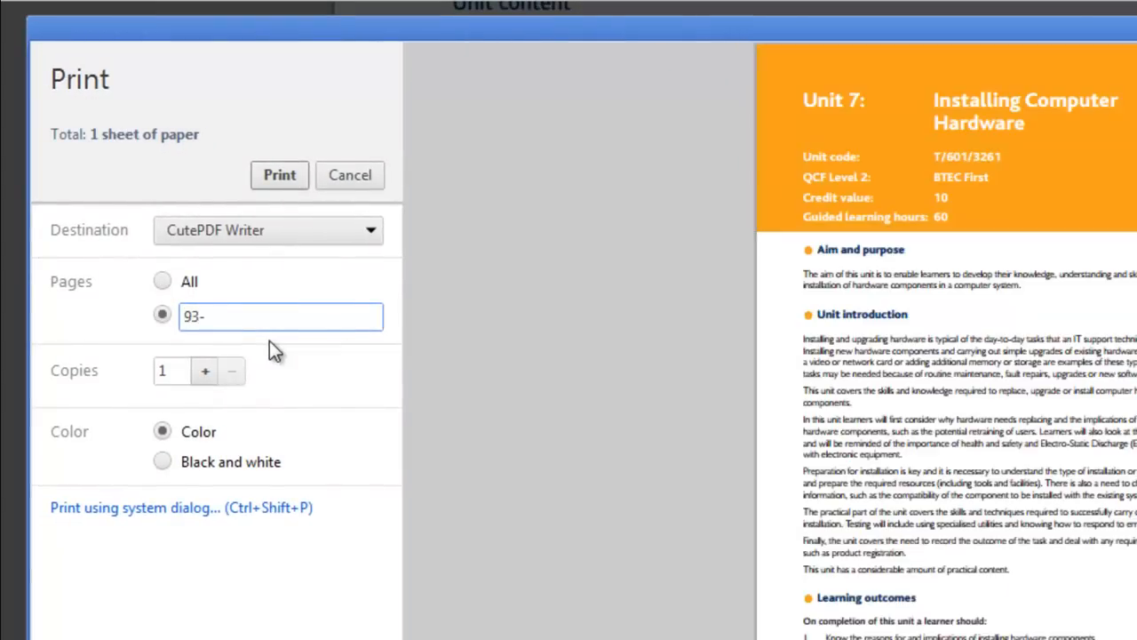
{"action": "type", "text": "102"}
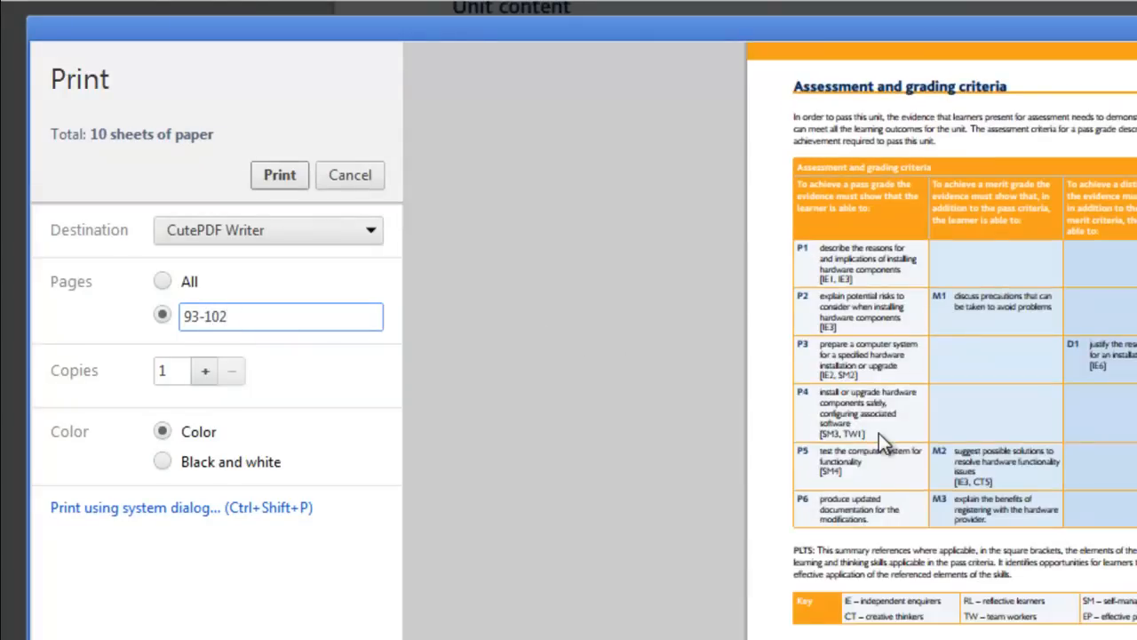
{"action": "scroll", "scroll_direction": "down", "scroll_amount": 3}
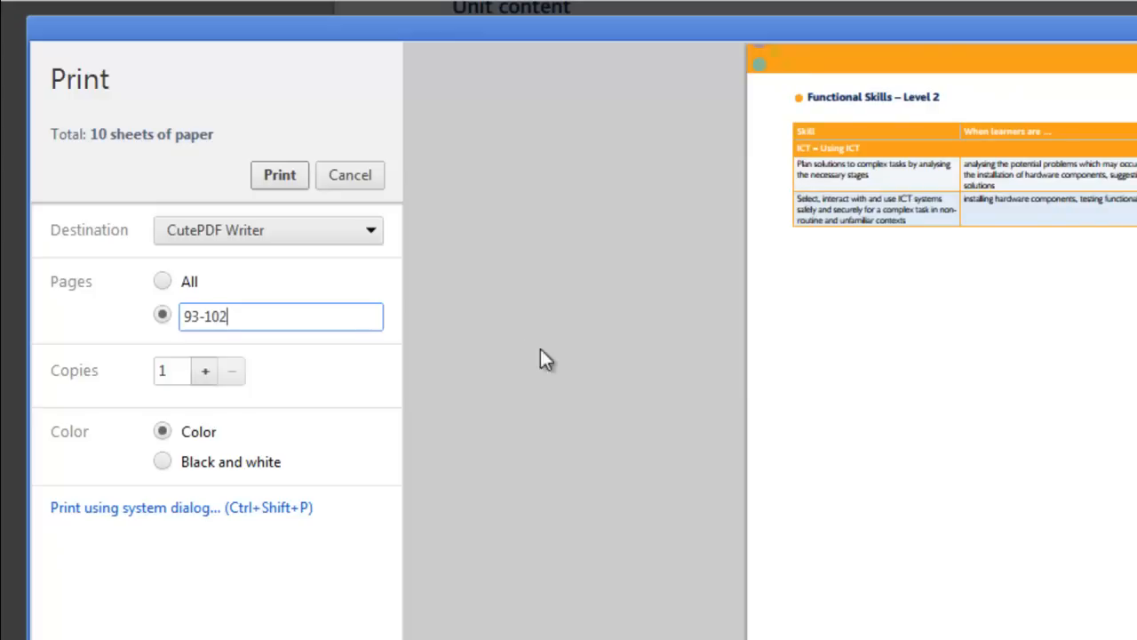
{"action": "mouse_move", "coordinate": [478, 309]}
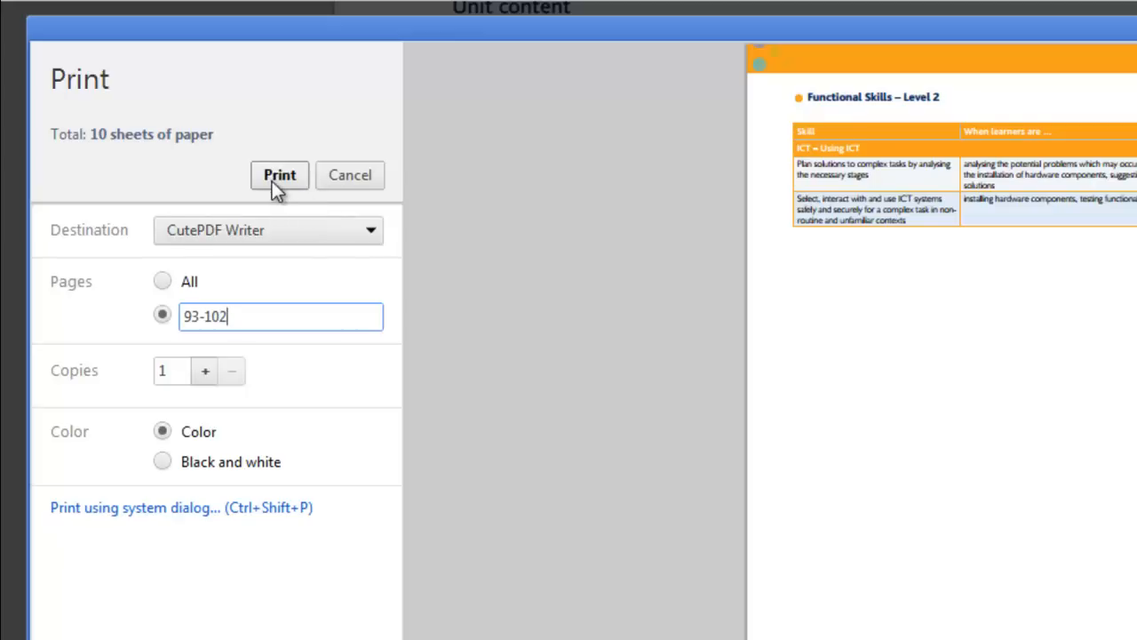
{"action": "left_click", "coordinate": [279, 176]}
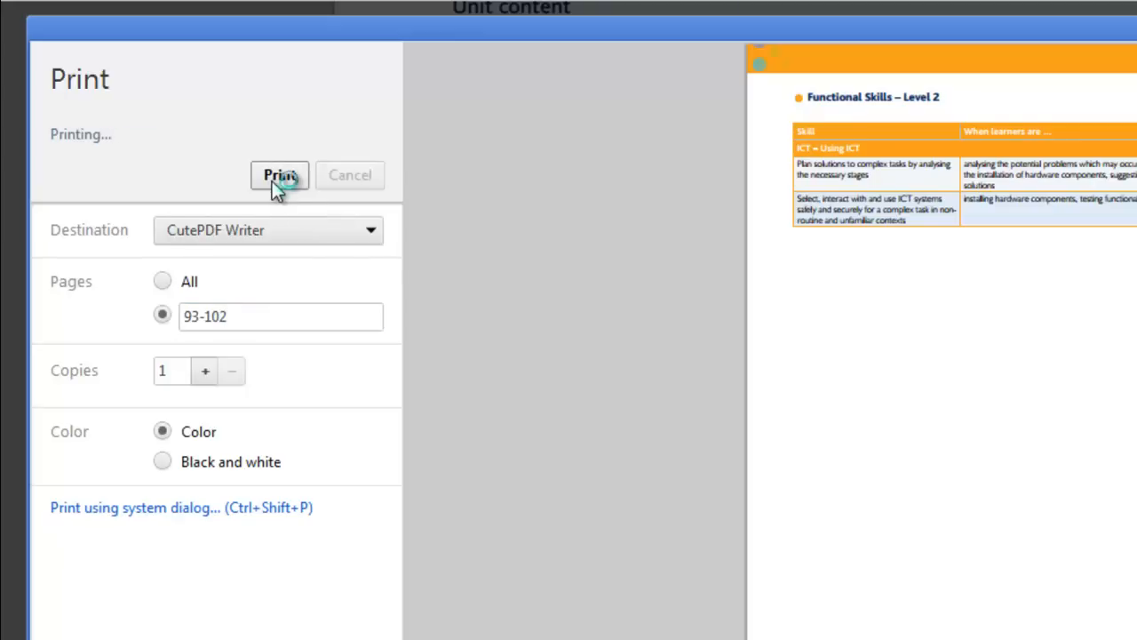
{"action": "left_click", "coordinate": [281, 176]}
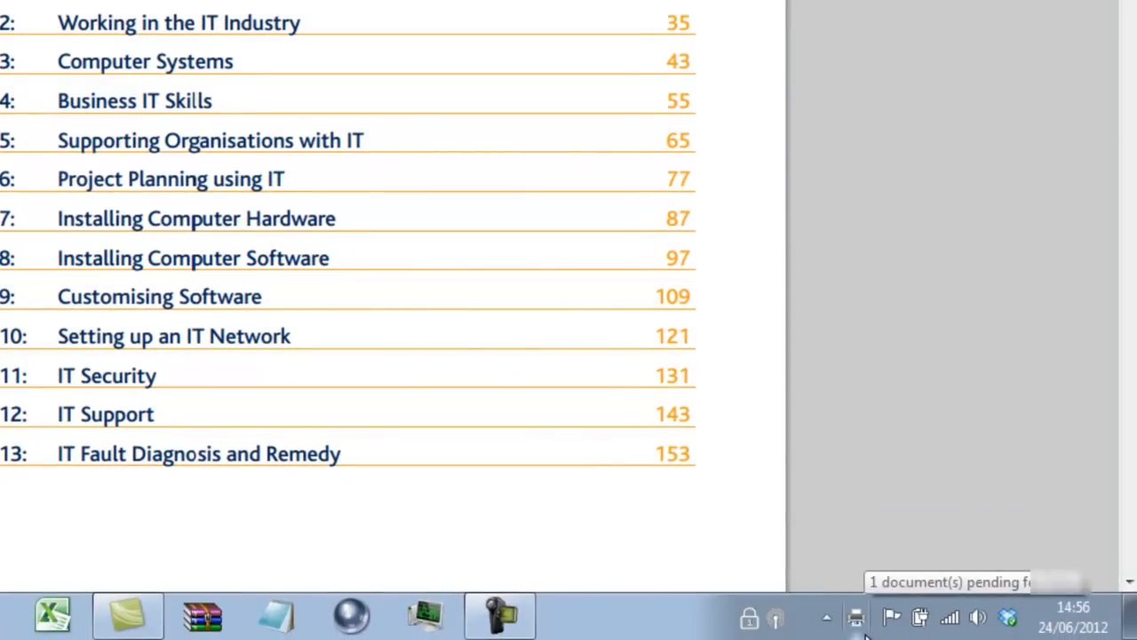
{"action": "mouse_move", "coordinate": [430, 287]}
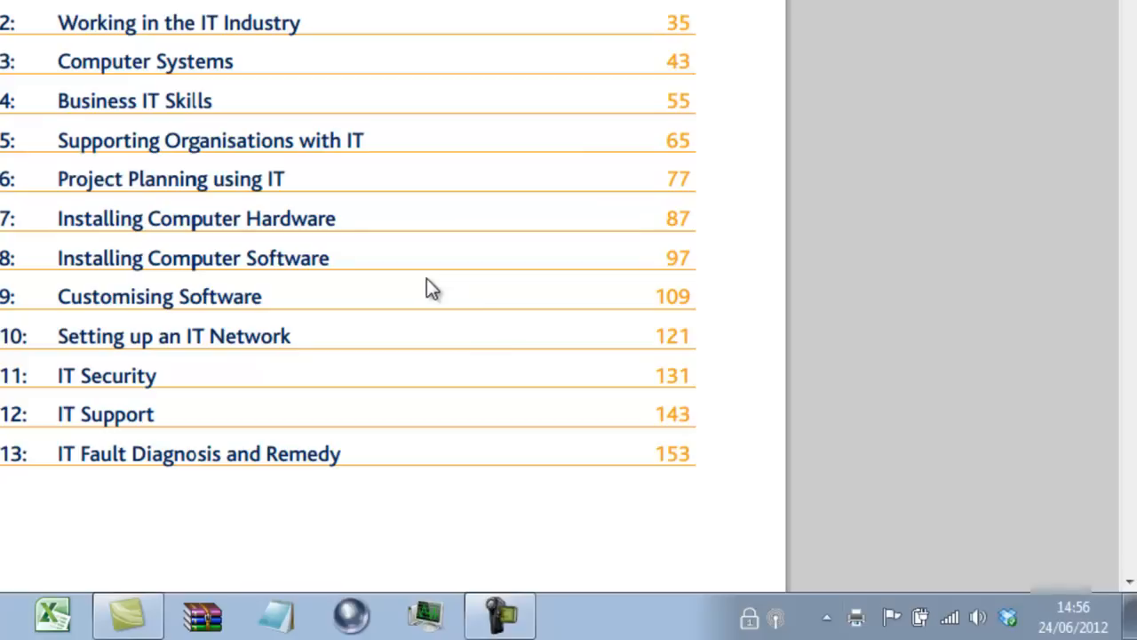
{"action": "mouse_move", "coordinate": [309, 193]}
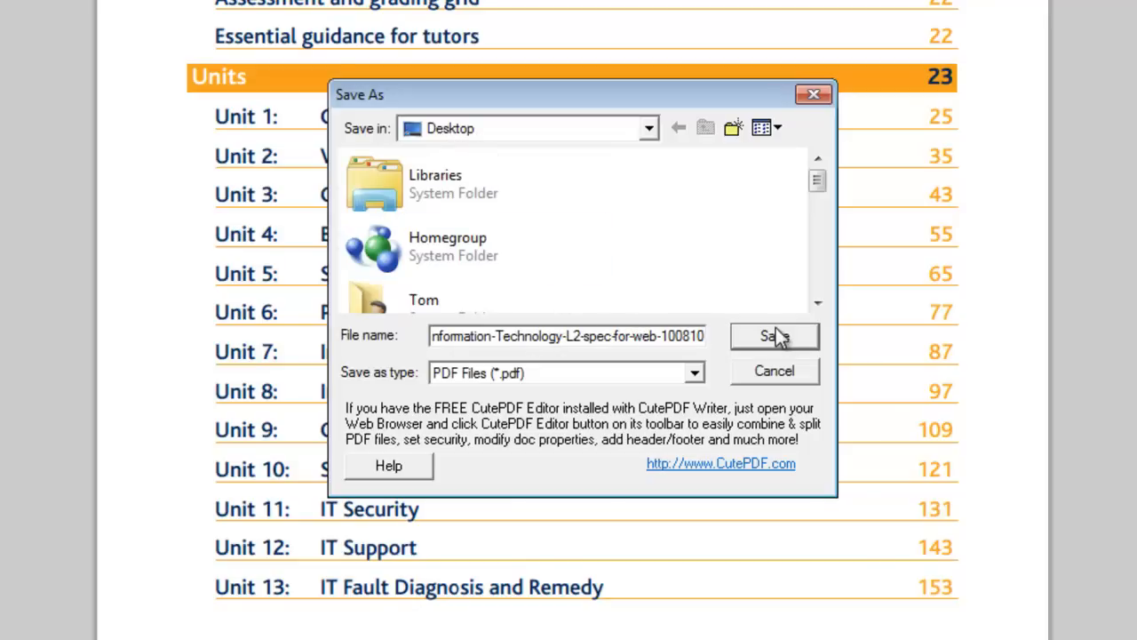
Step: Save the printed Unit 7 pages as a PDF on the Desktop, keeping the suggested file name
{"action": "left_click", "coordinate": [775, 334]}
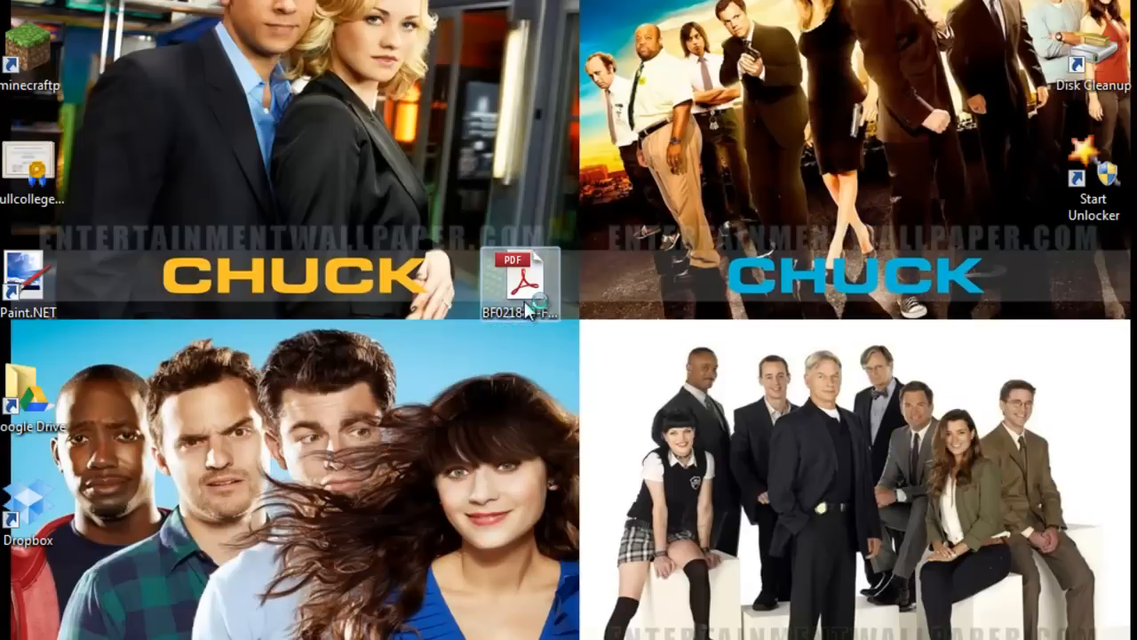
Step: Open the new Unit 7 PDF from the desktop in Adobe Reader and scroll into its first pages
{"action": "double_click", "coordinate": [513, 284]}
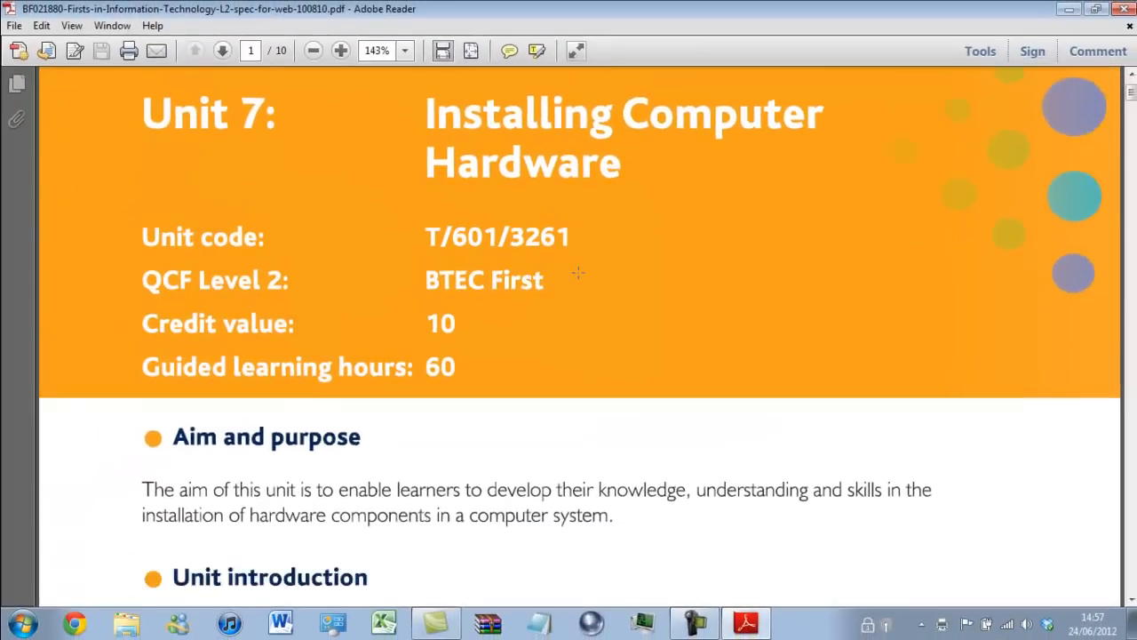
{"action": "scroll", "scroll_direction": "down", "scroll_amount": 3}
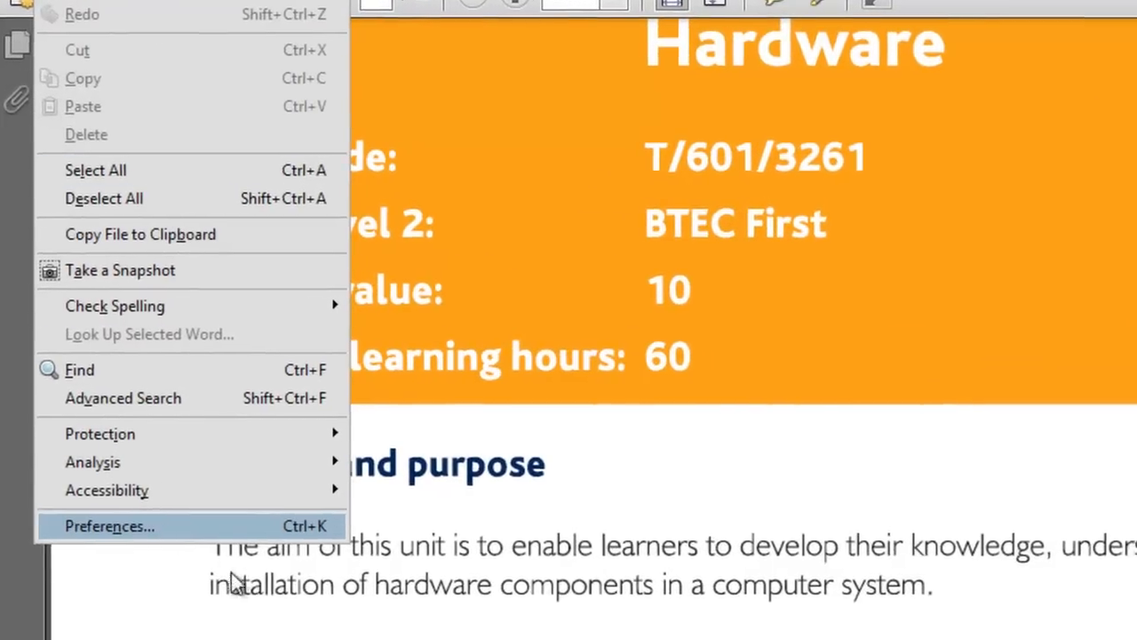
Step: Review Adobe Reader's Preferences under Page Display via the Edit menu
{"action": "left_click", "coordinate": [111, 525]}
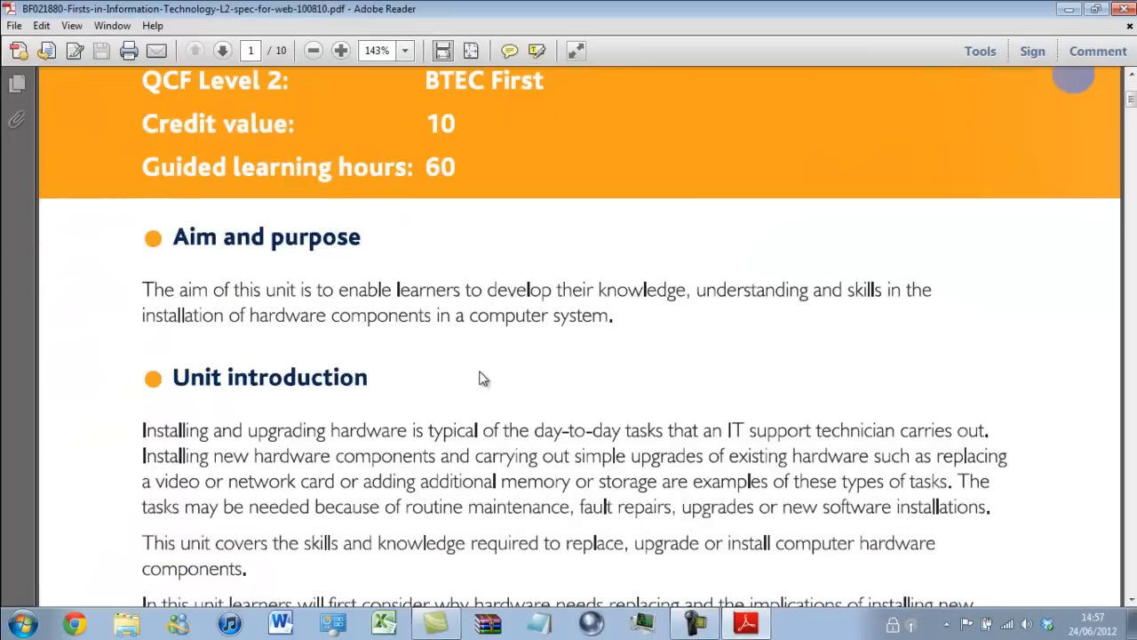
{"action": "mouse_move", "coordinate": [387, 432]}
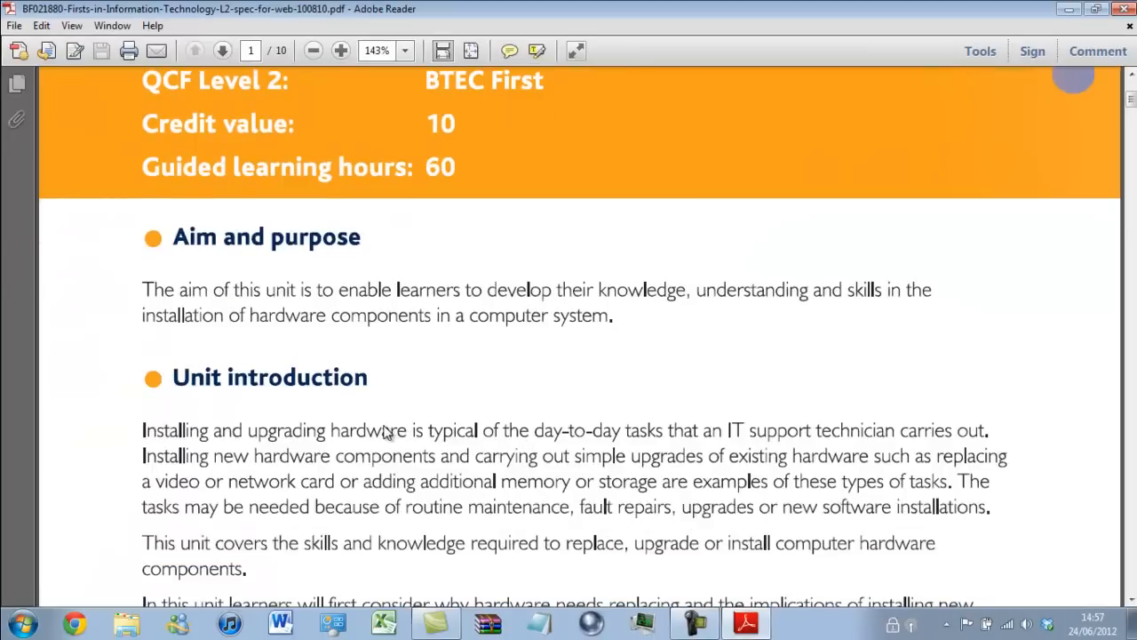
{"action": "mouse_move", "coordinate": [134, 442]}
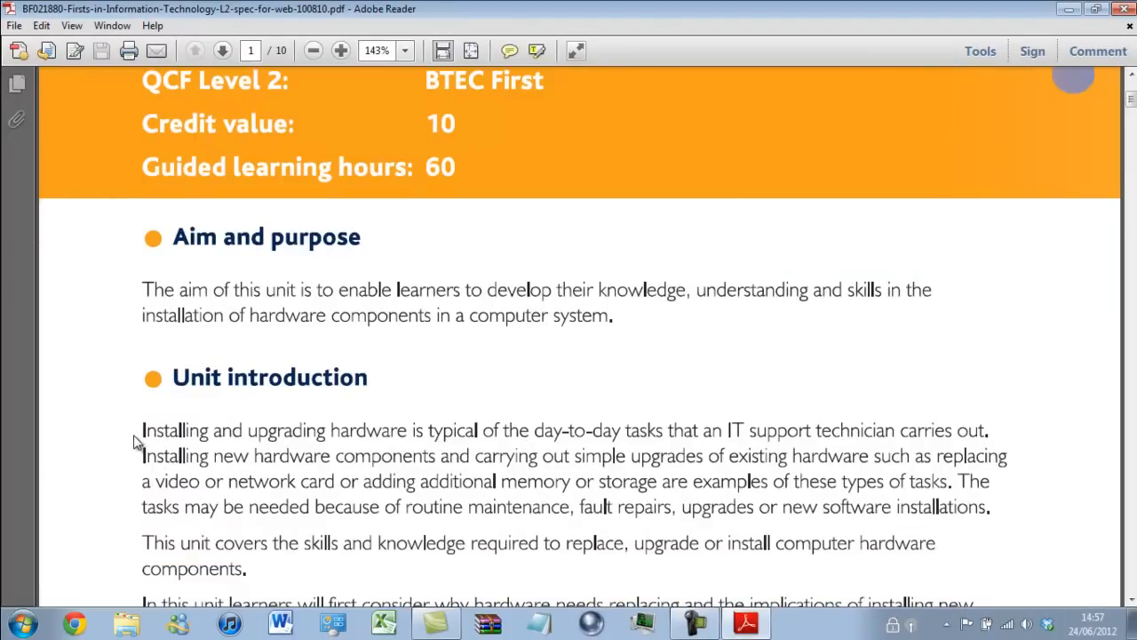
{"action": "mouse_move", "coordinate": [674, 519]}
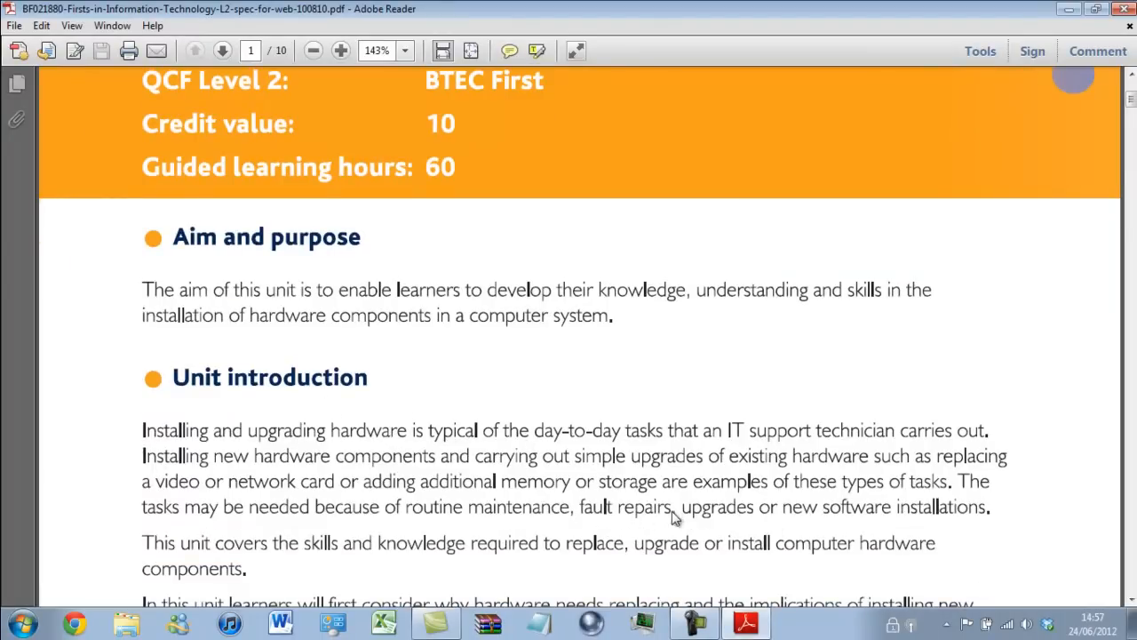
{"action": "mouse_move", "coordinate": [654, 224]}
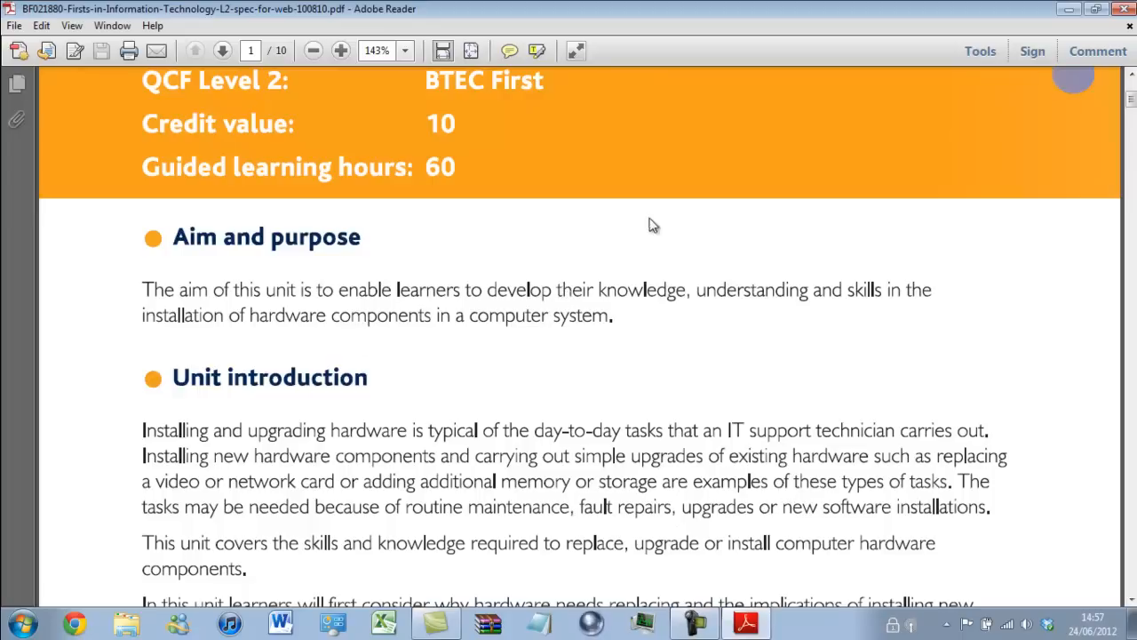
{"action": "left_click", "coordinate": [41, 25]}
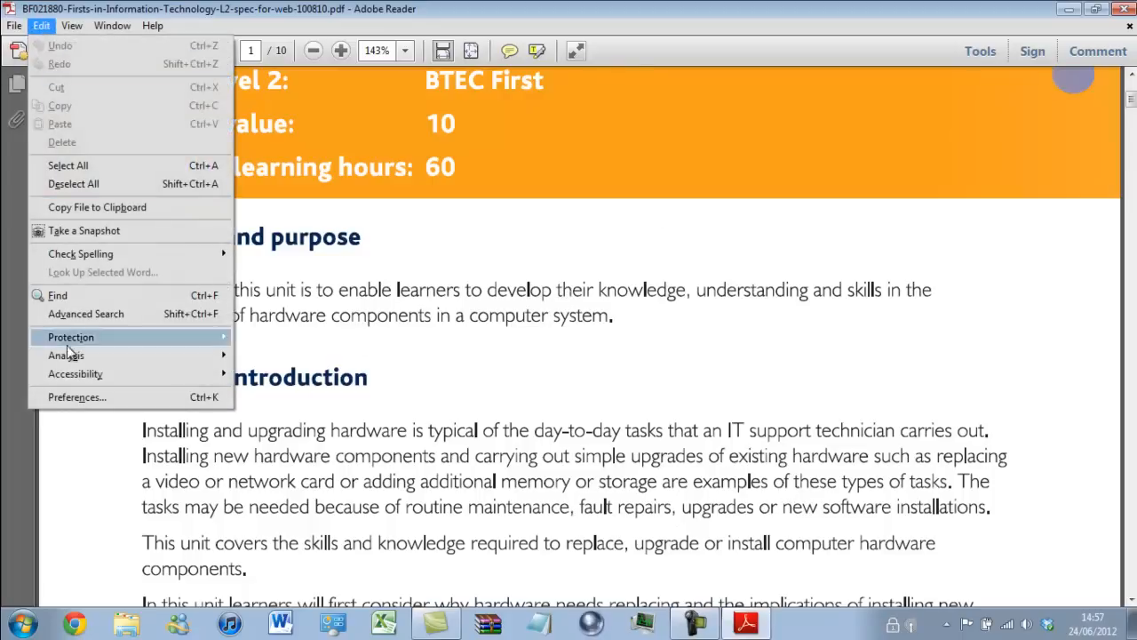
{"action": "left_click", "coordinate": [76, 397]}
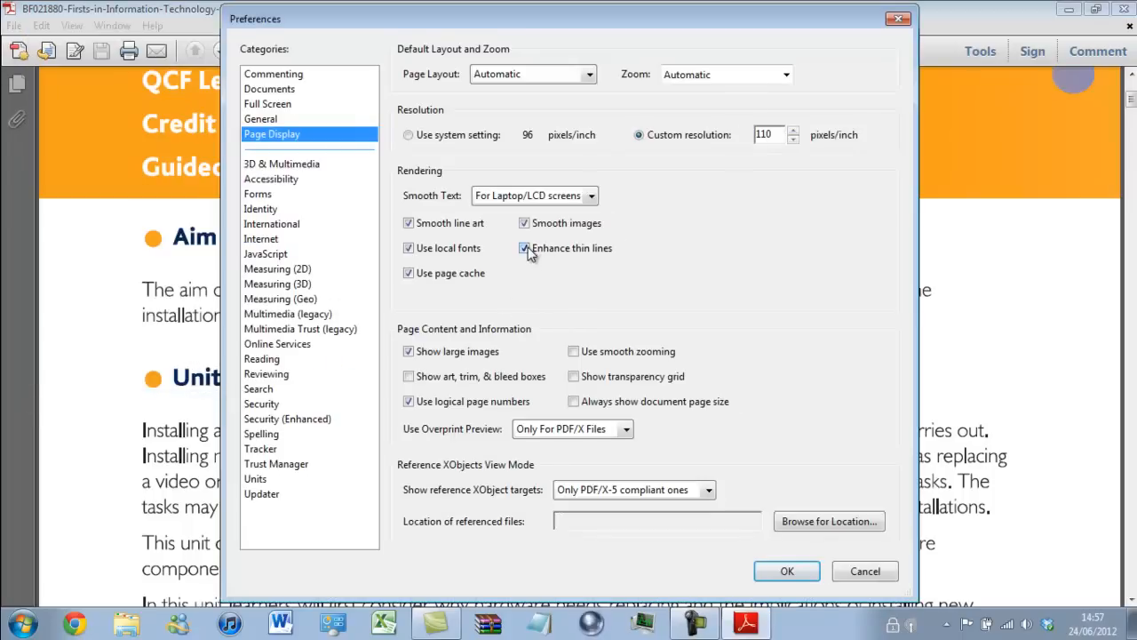
{"action": "left_click", "coordinate": [524, 248]}
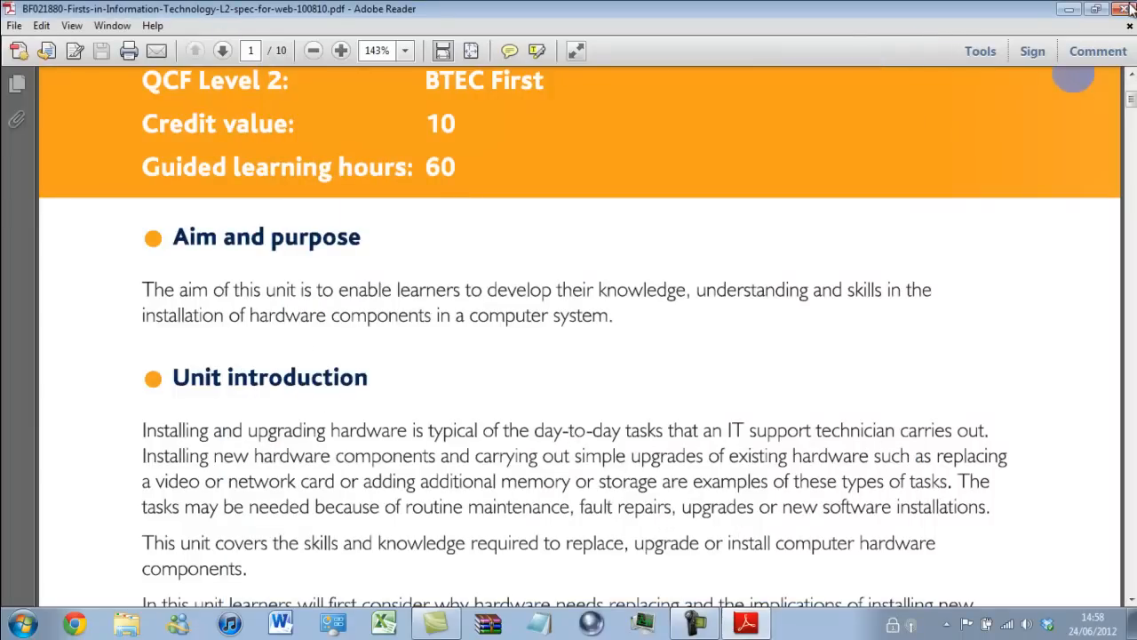
Step: Close the PDF and Adobe Reader, leaving the desktop showing
{"action": "left_click", "coordinate": [1094, 9]}
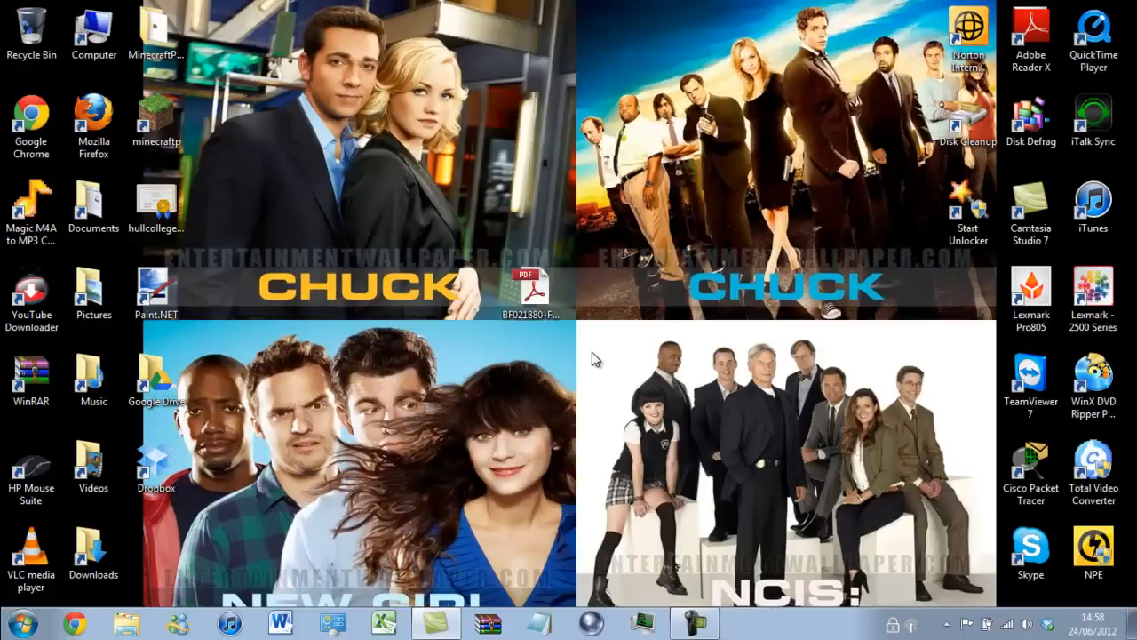